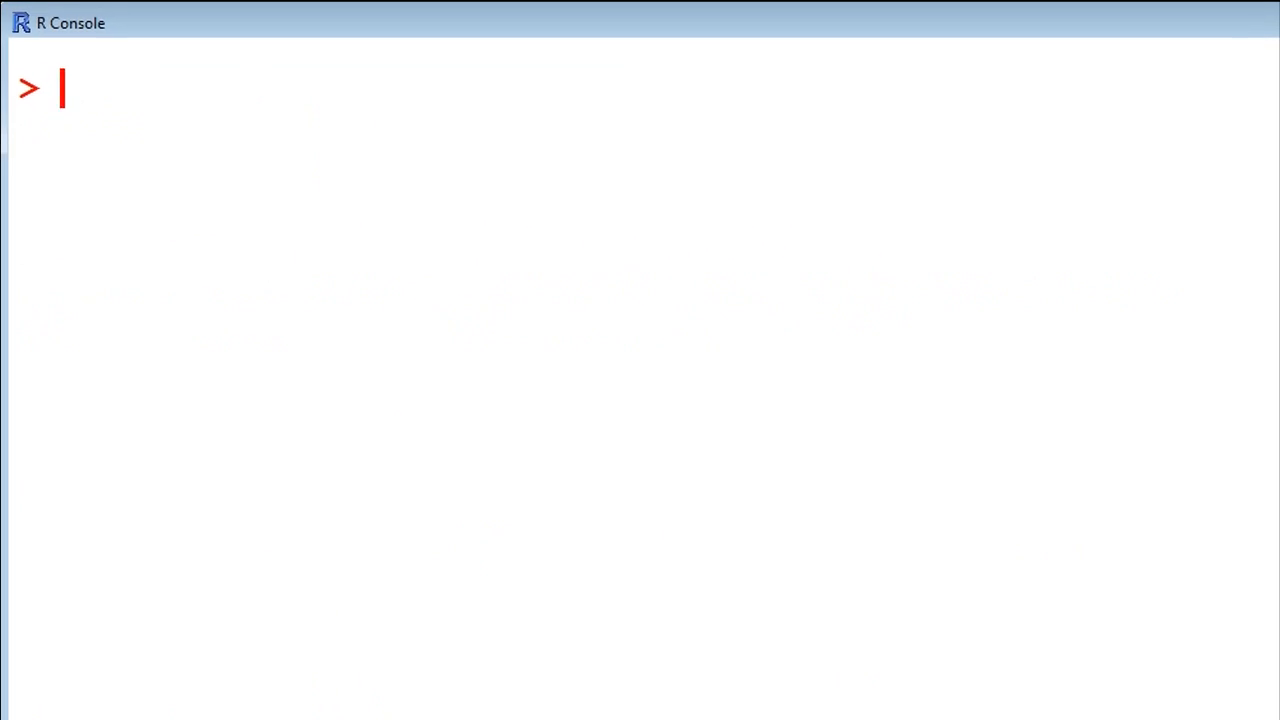
Step: Evaluate an addition returning 9, then 3*4 returning 12
text(2)
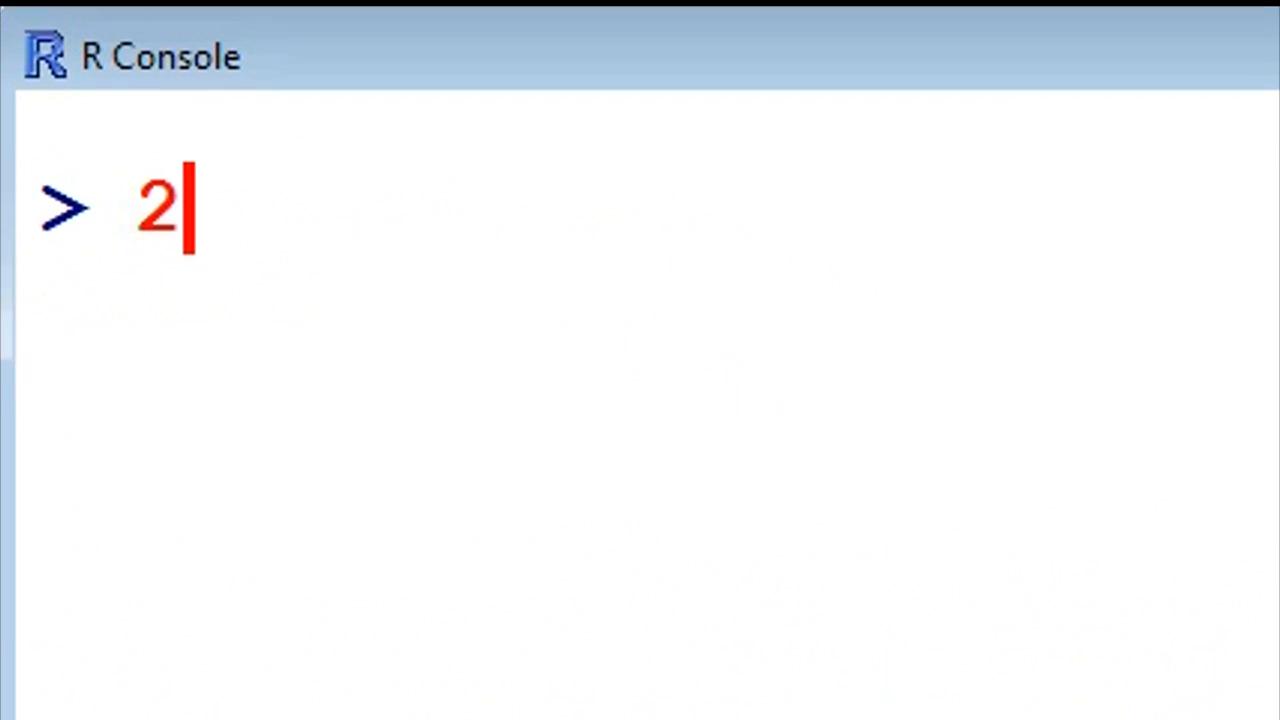
text(+)
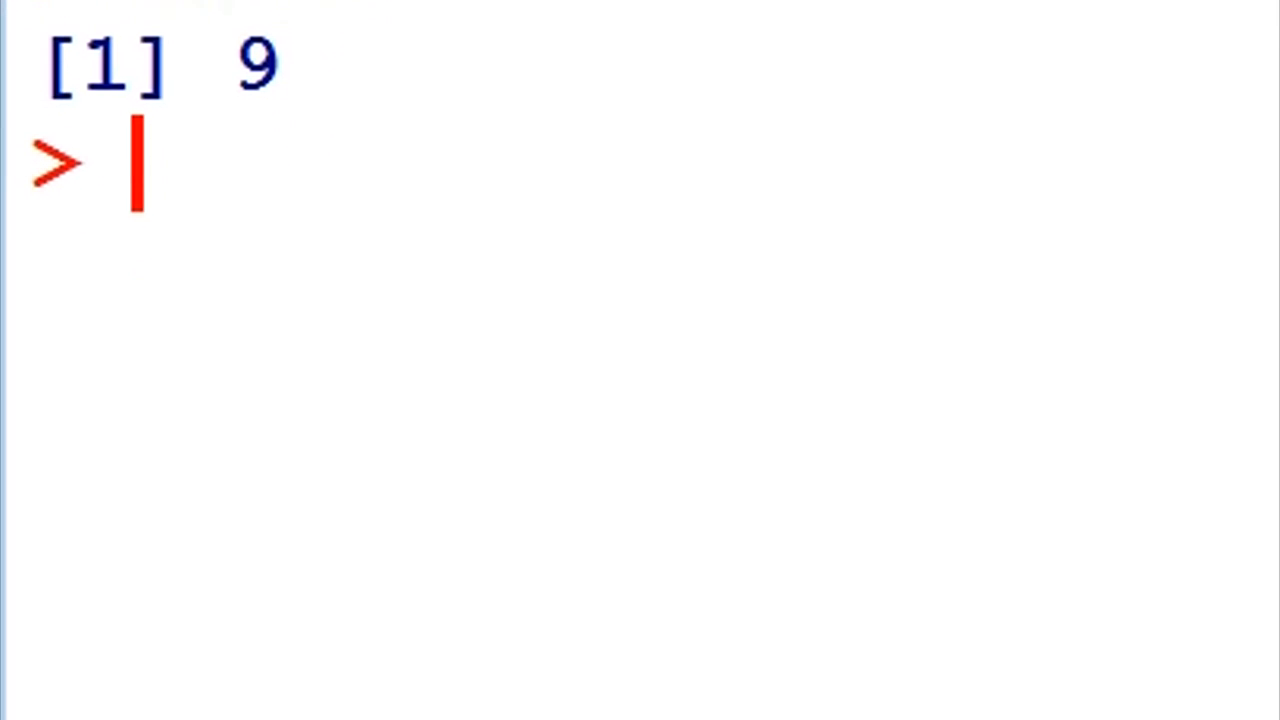
text(3*4)
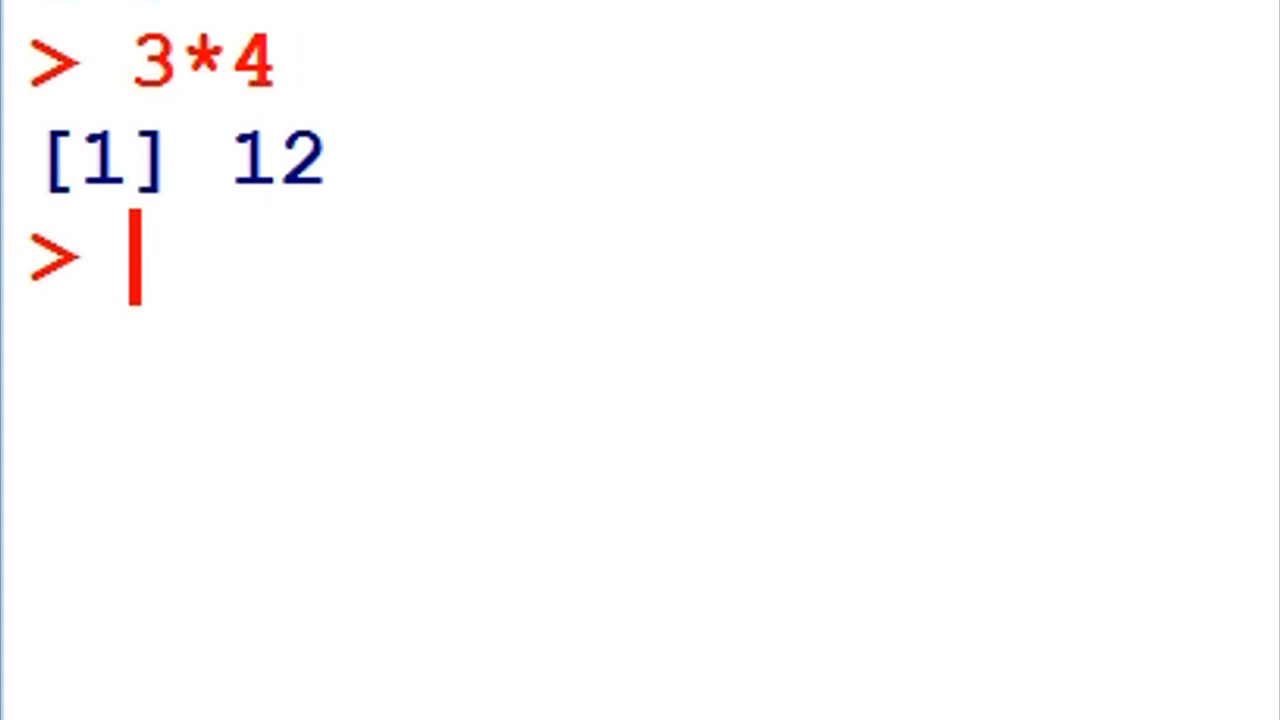
scroll(down, 3)
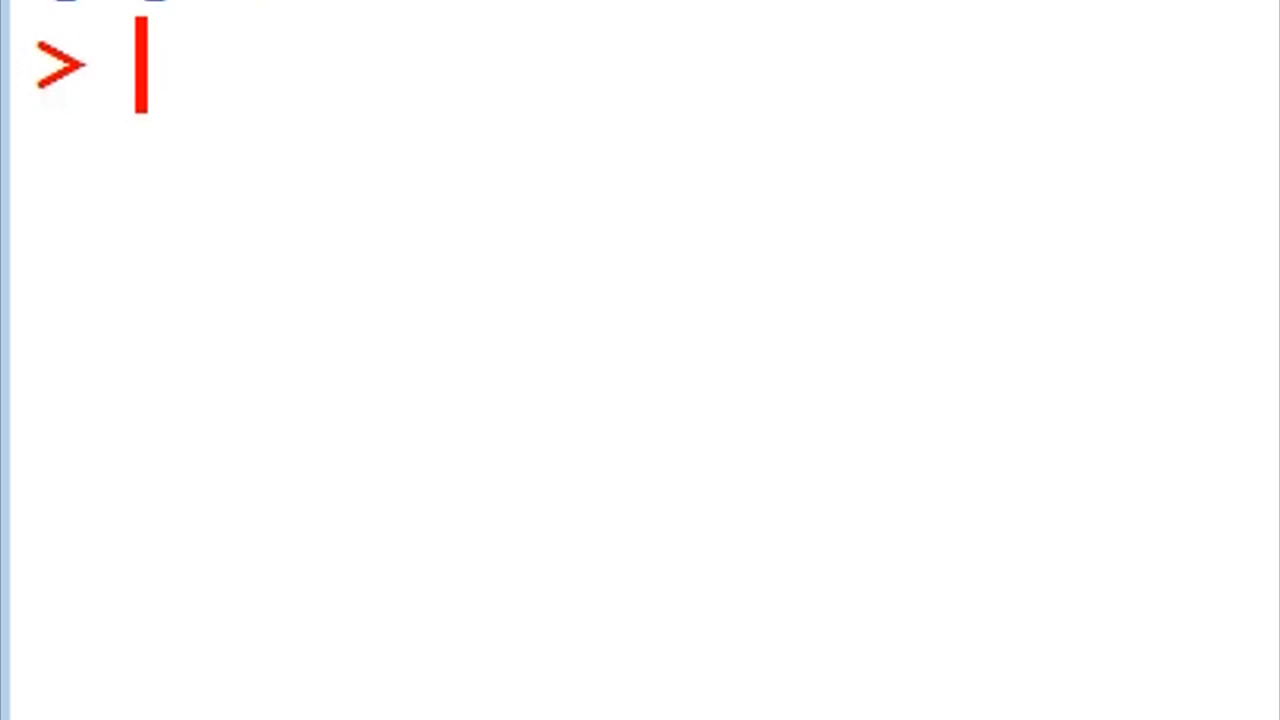
Step: Evaluate 2^3 giving 8 and 2^3 + 3^2 giving 17
text(2)
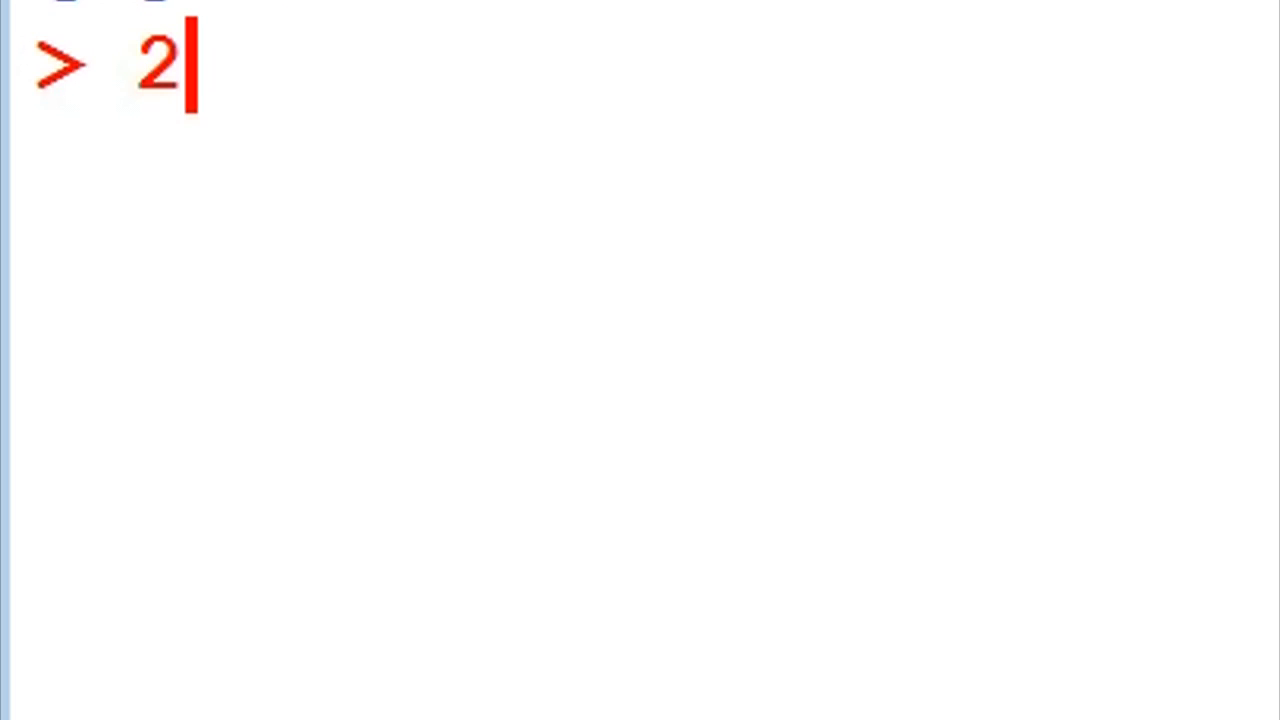
text(^3)
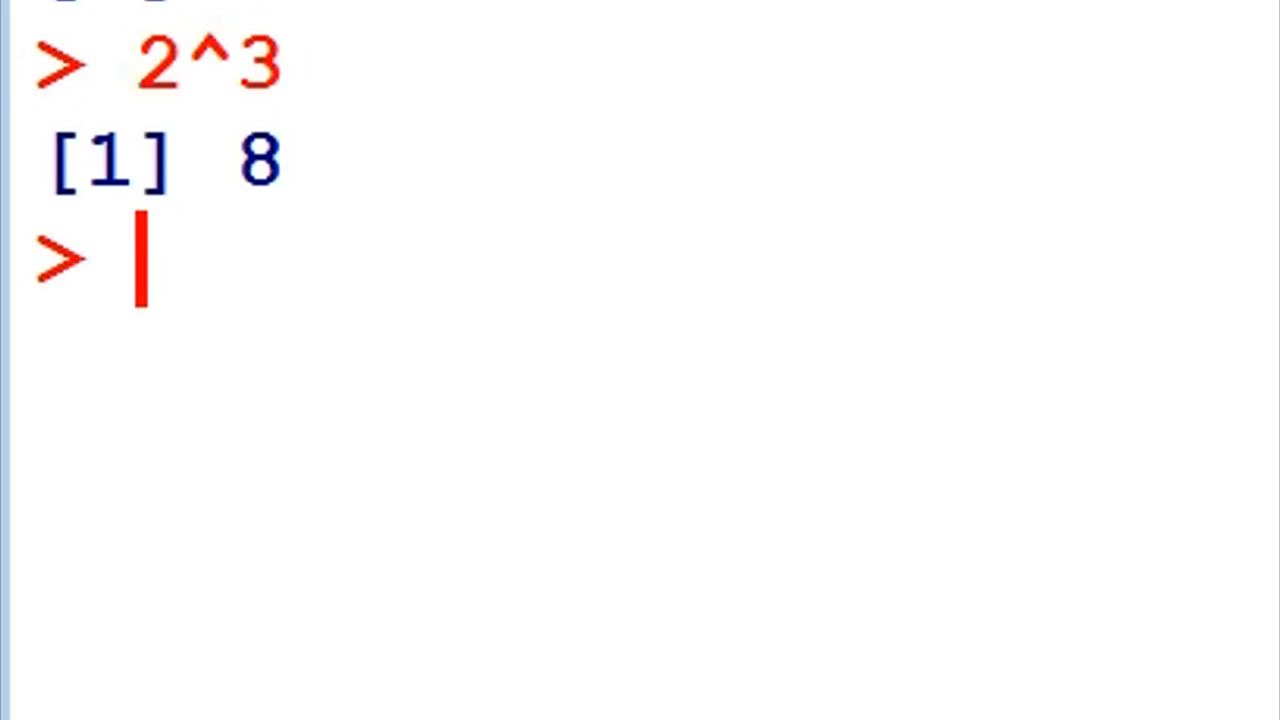
text(2^)
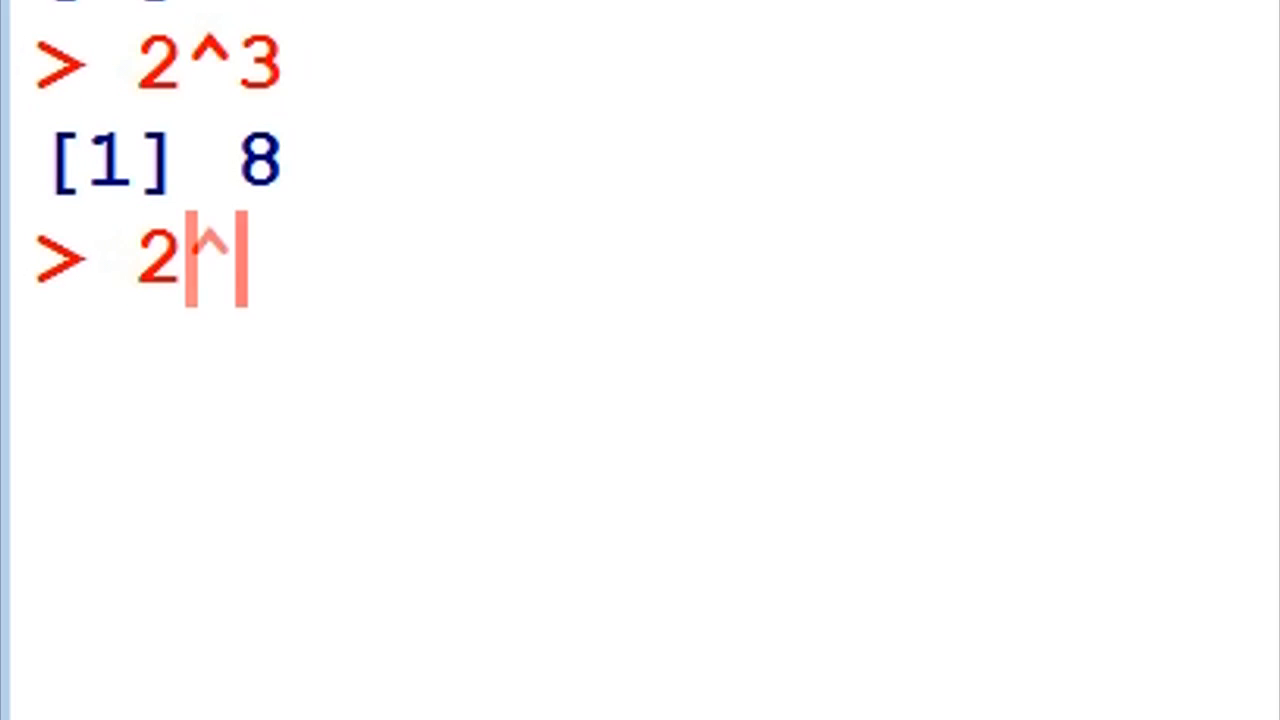
text(3)
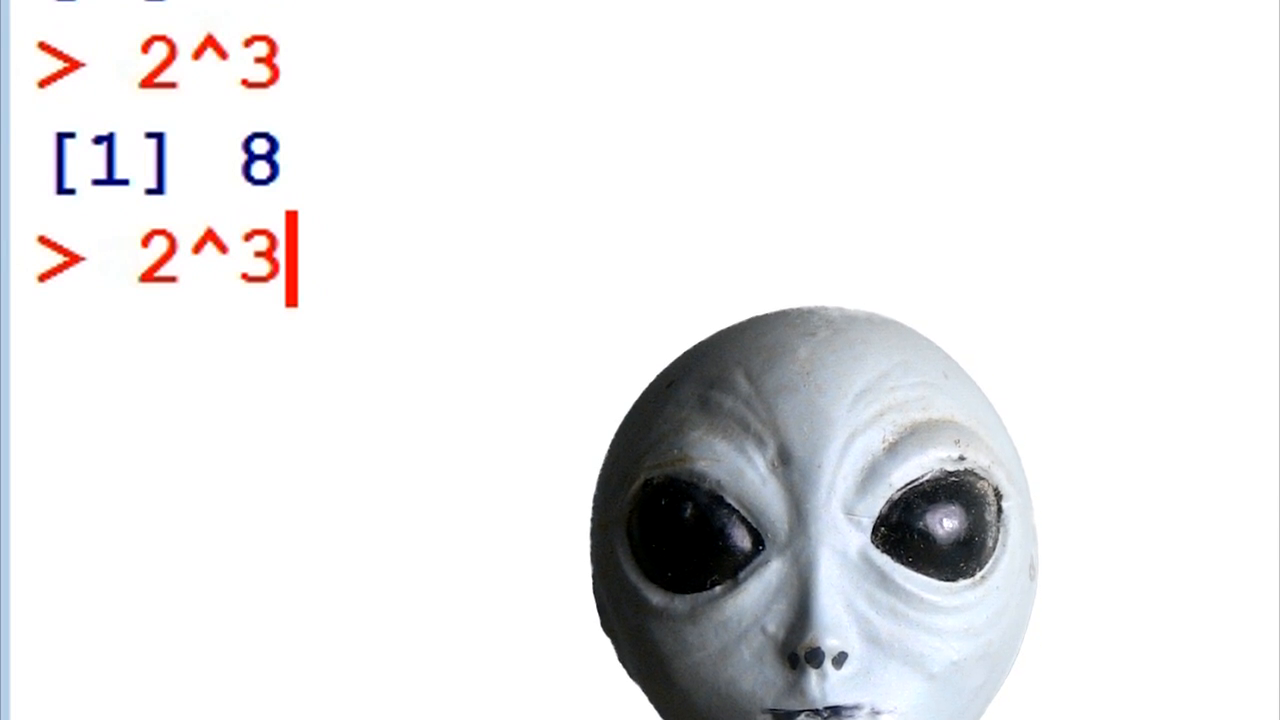
text(+ 3^2)
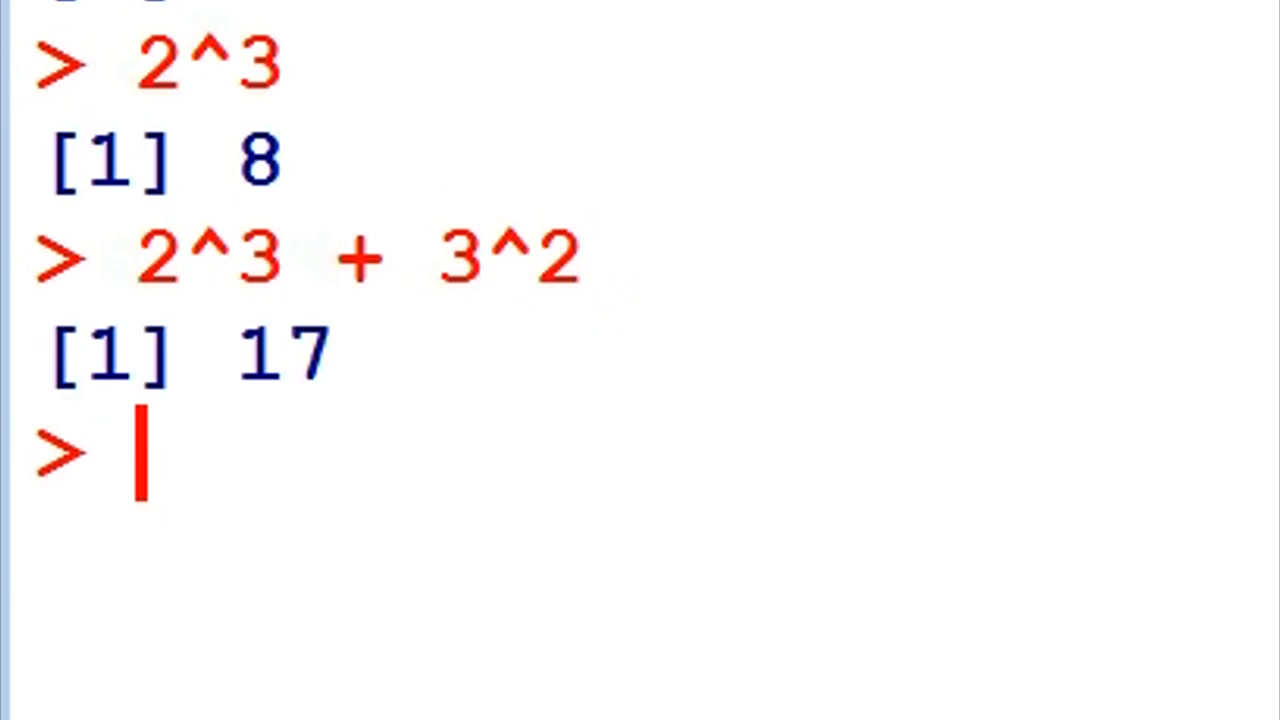
Step: Begin a bracketed power expression (2^3)- at the prompt
text(()
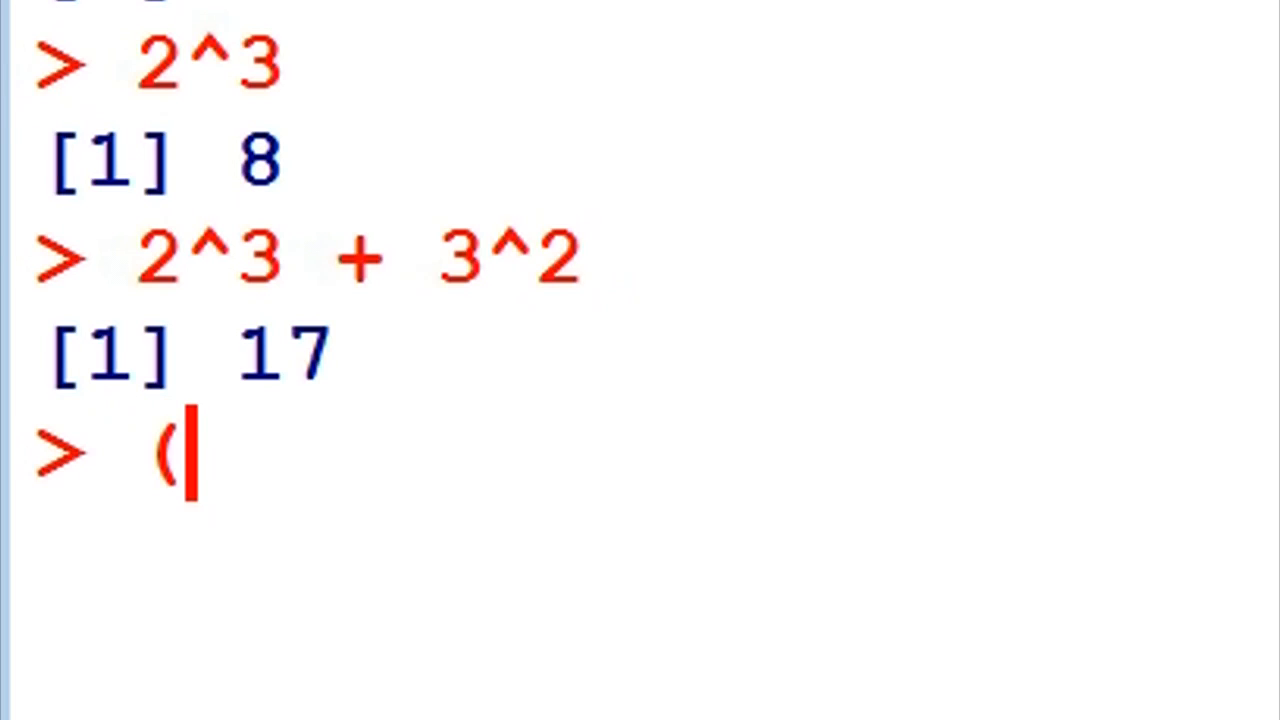
text(2)
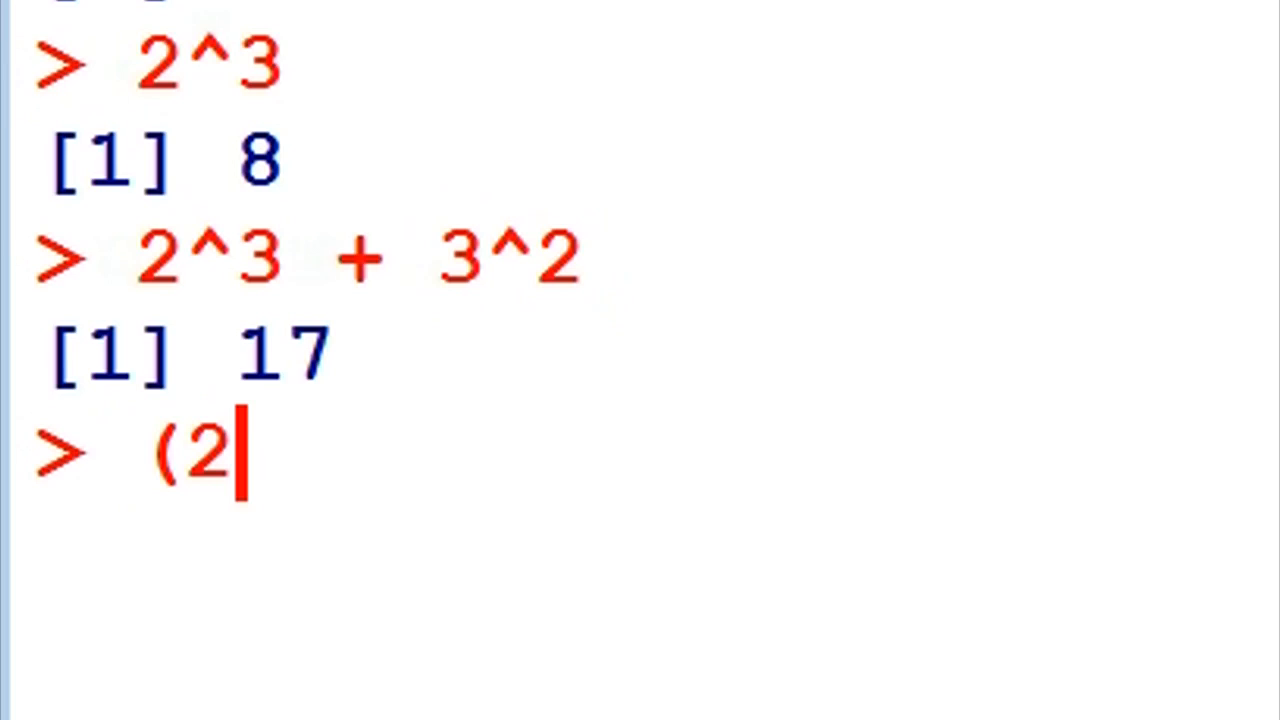
text(^3)
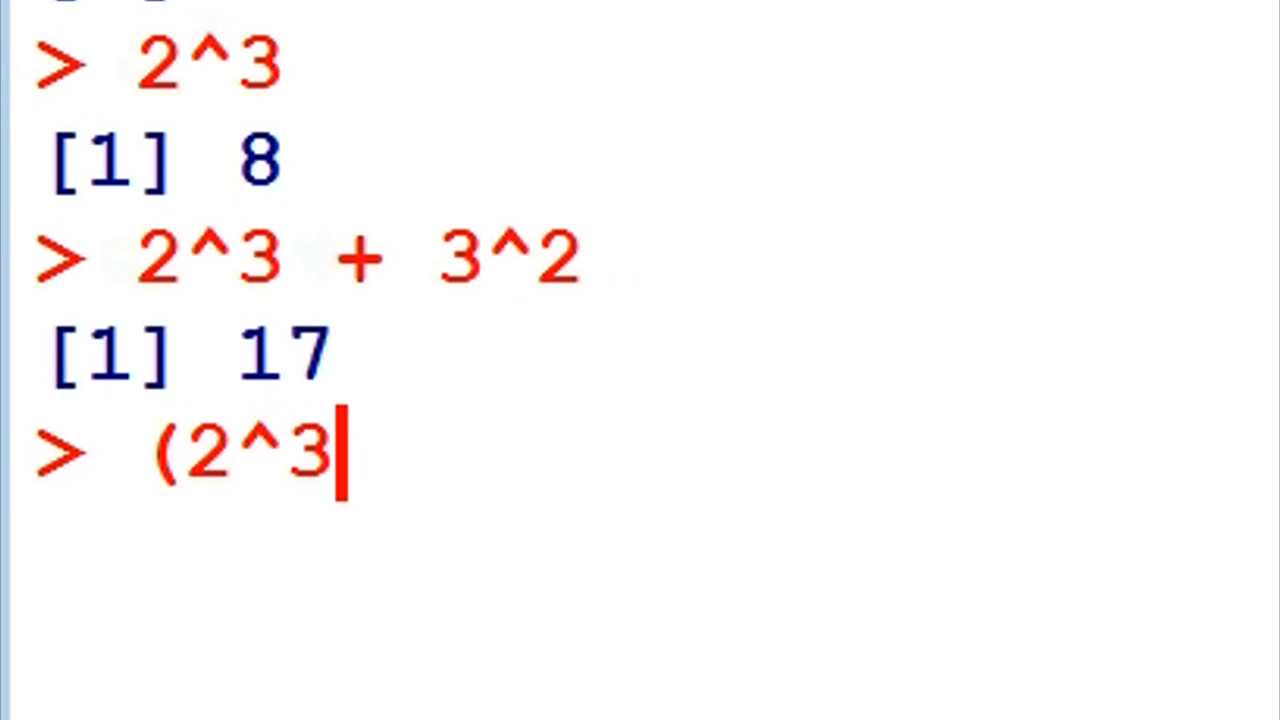
text())
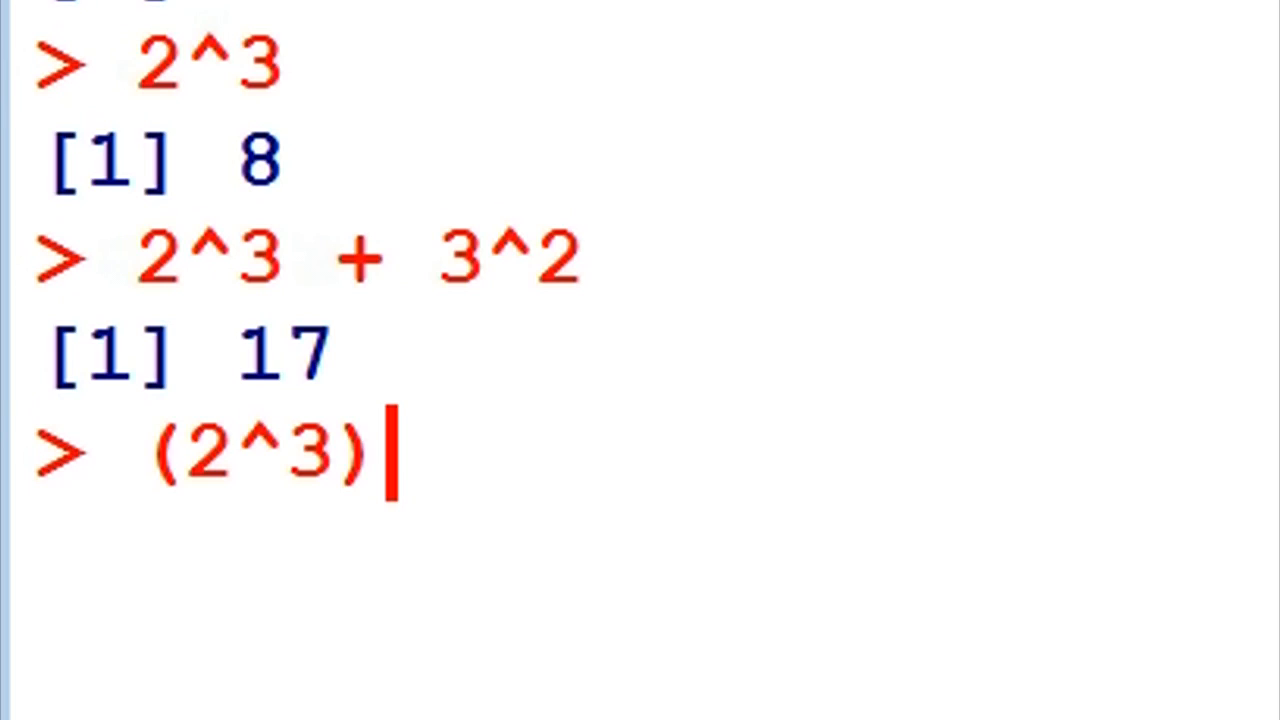
text(-)
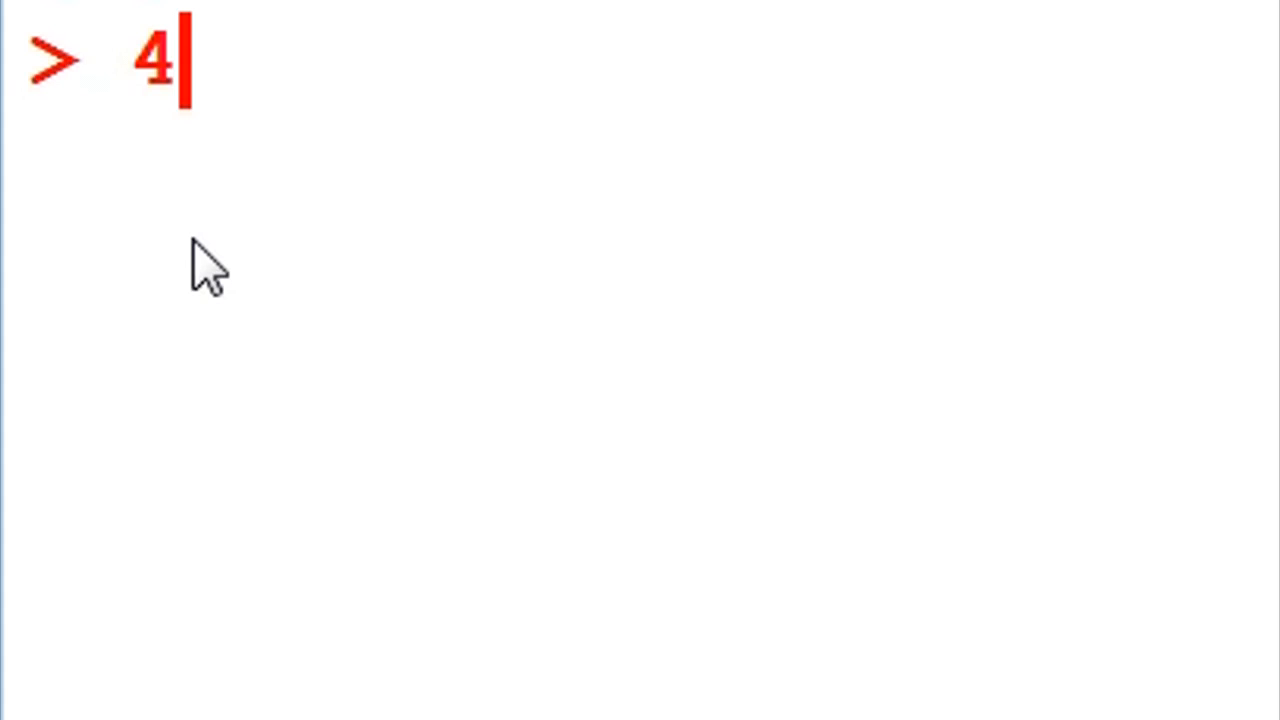
Step: Evaluate 4-2+3 giving 5 and 3^-2 giving 0.1111111
text(-2)
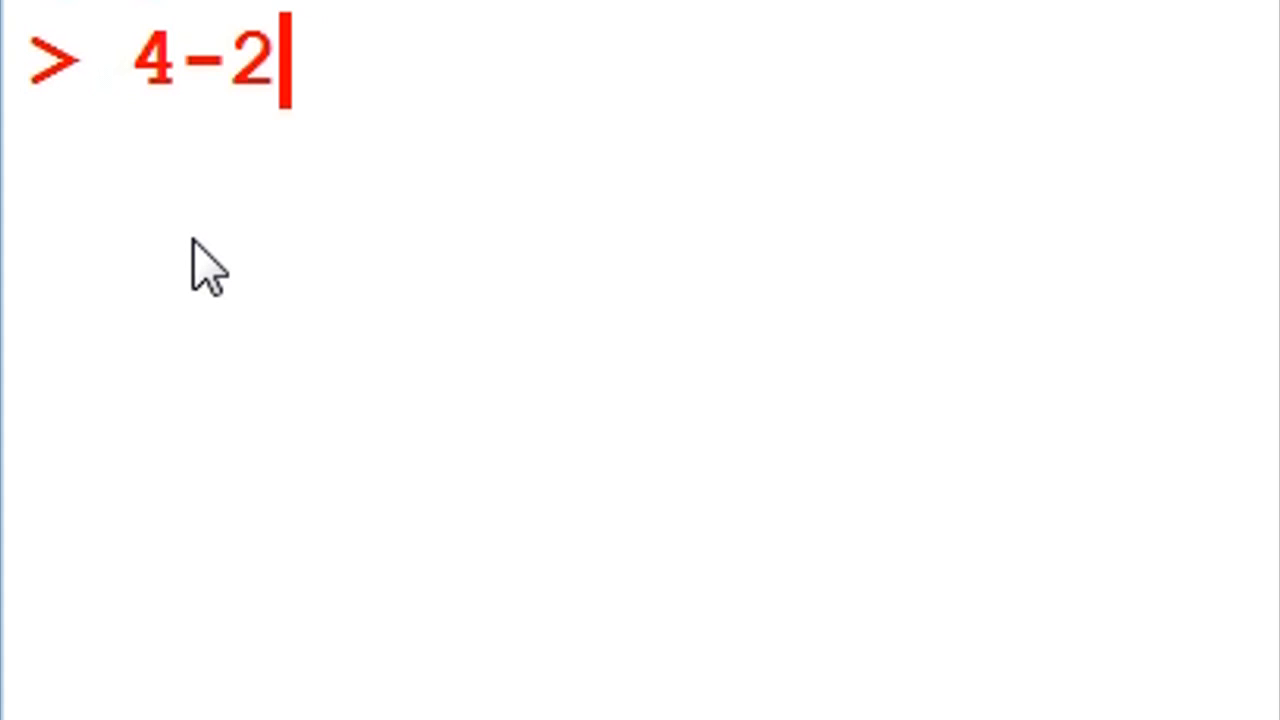
text(+3)
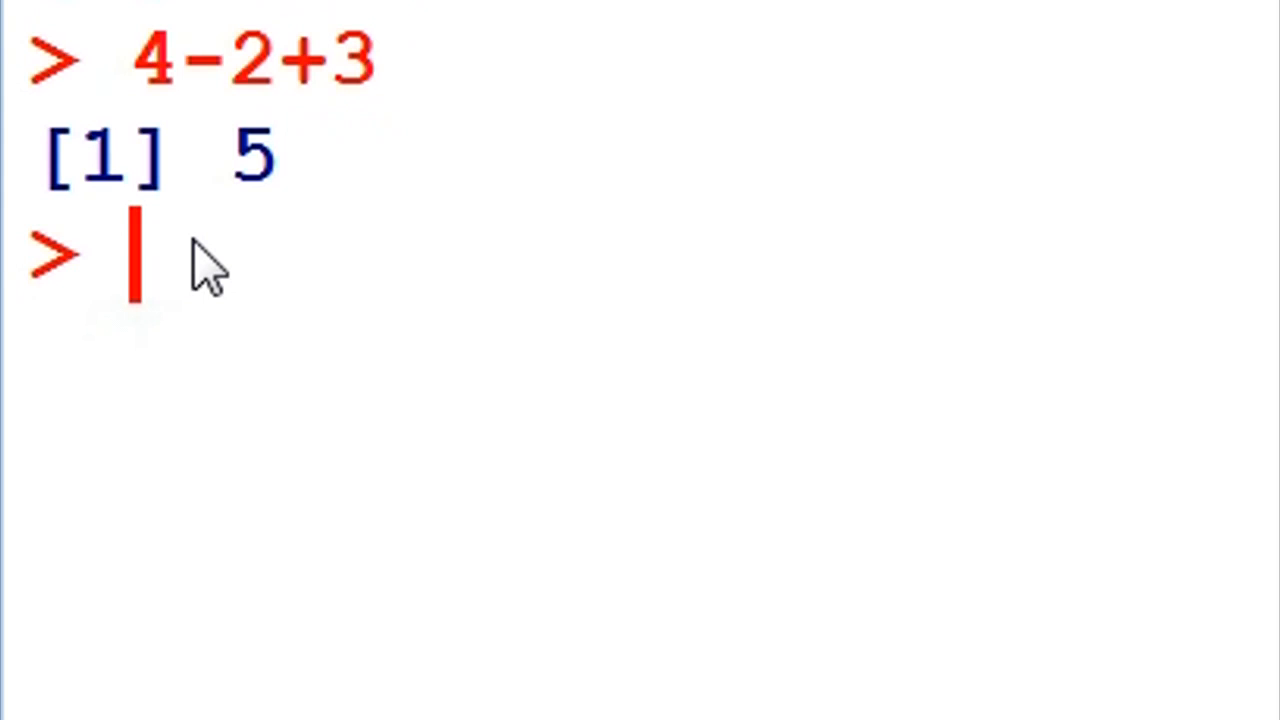
text(3)
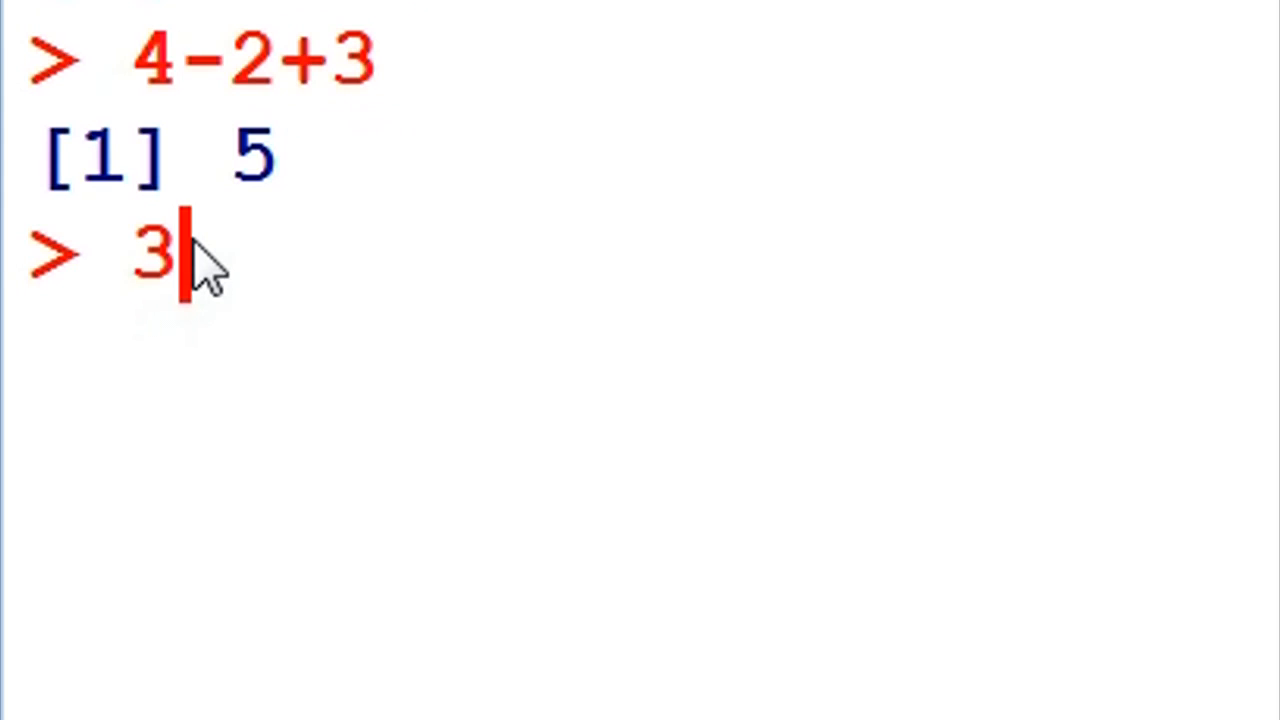
text(^)
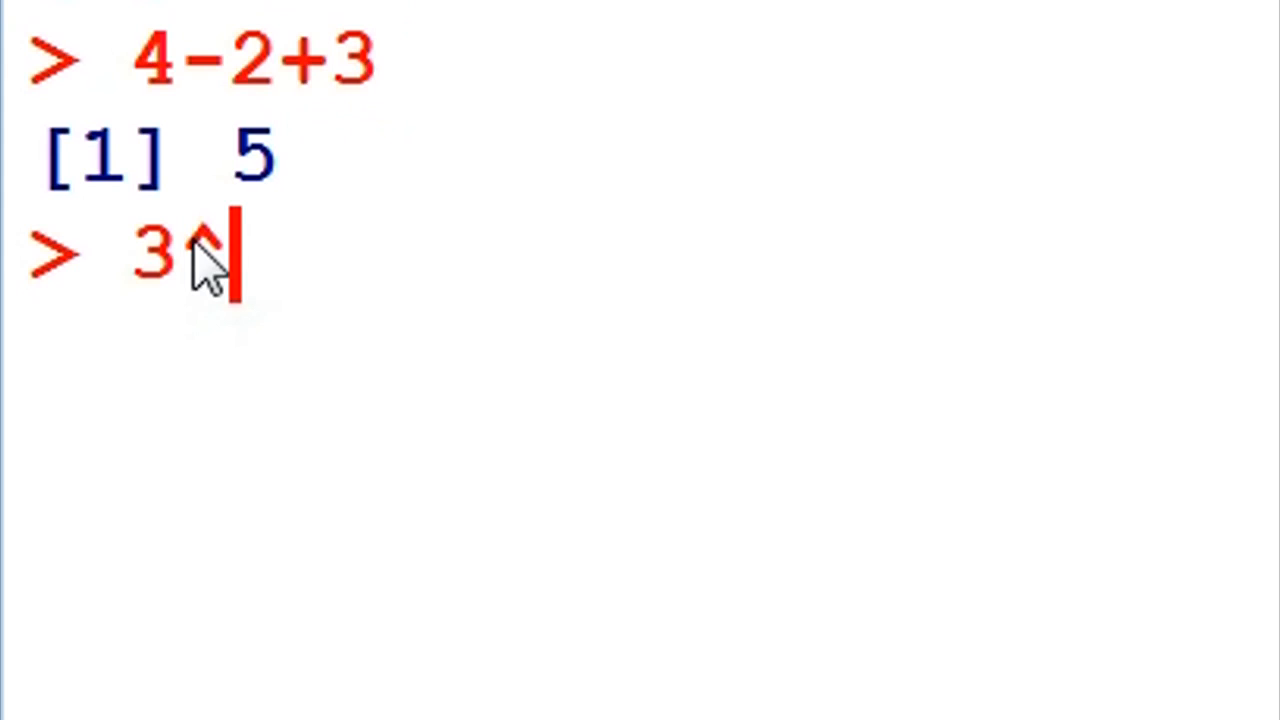
text(-2)
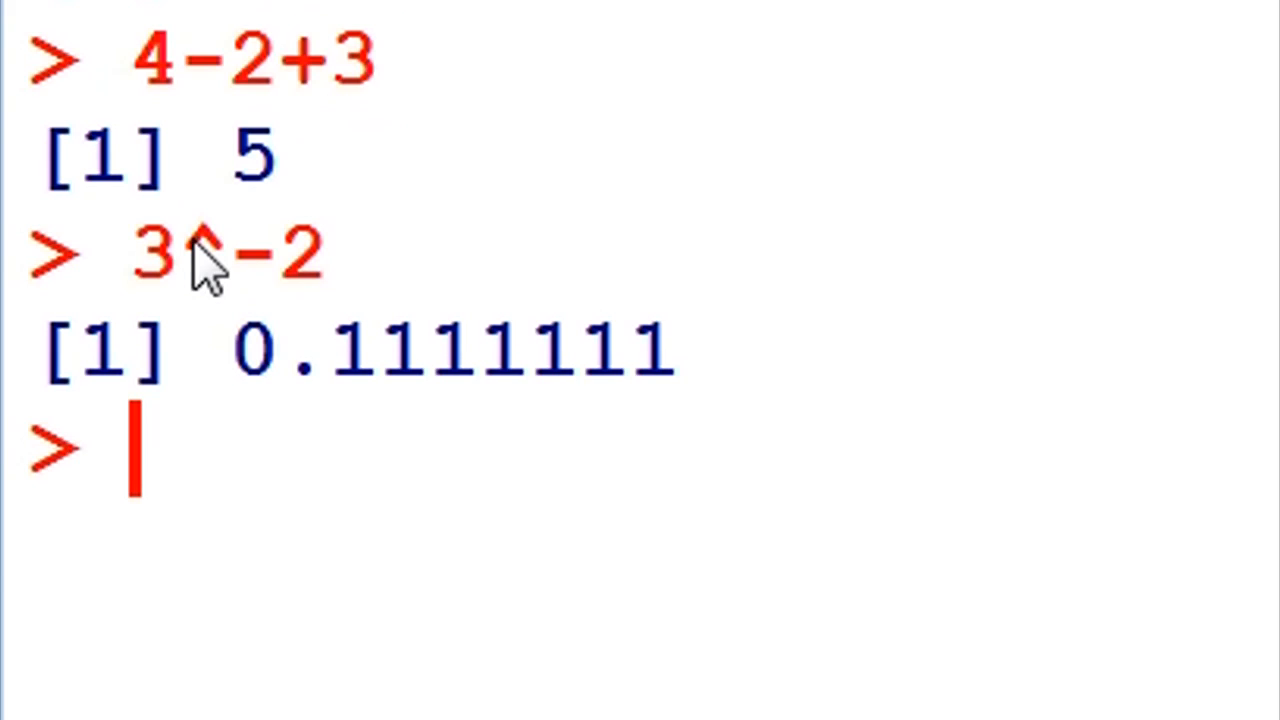
Step: Enter -3+-2 to add two negative numbers
text(-)
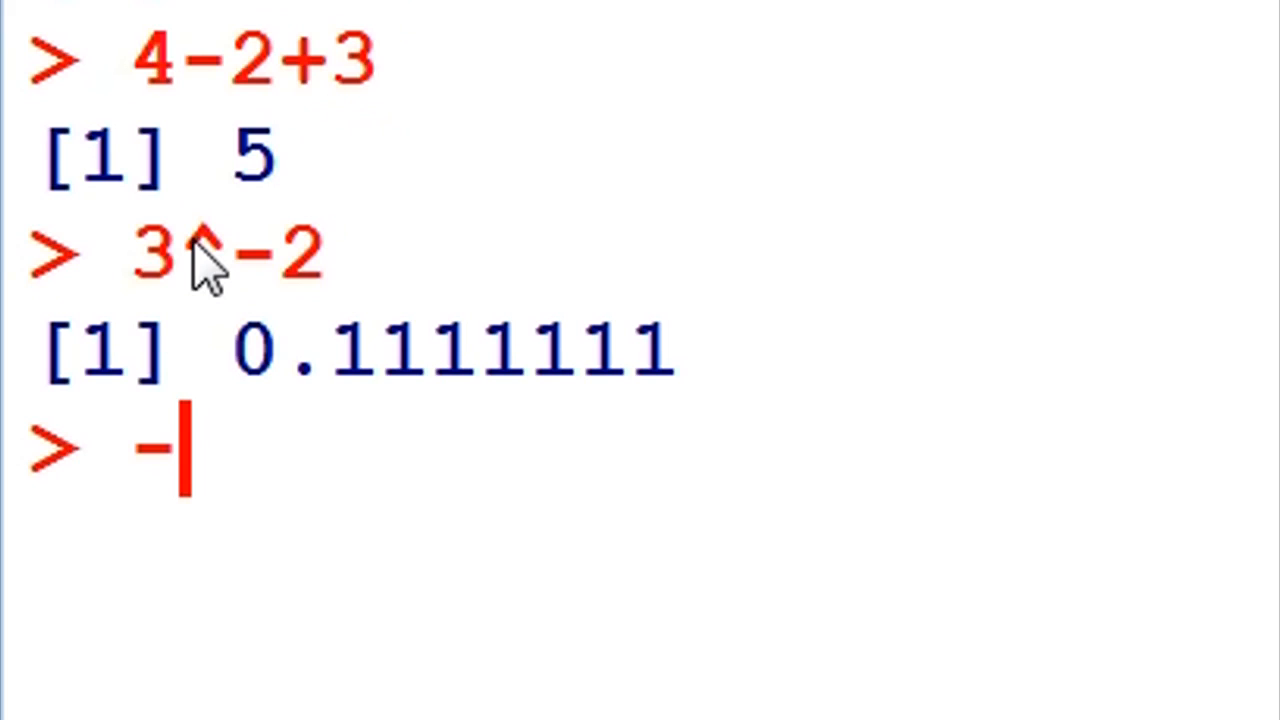
text(3)
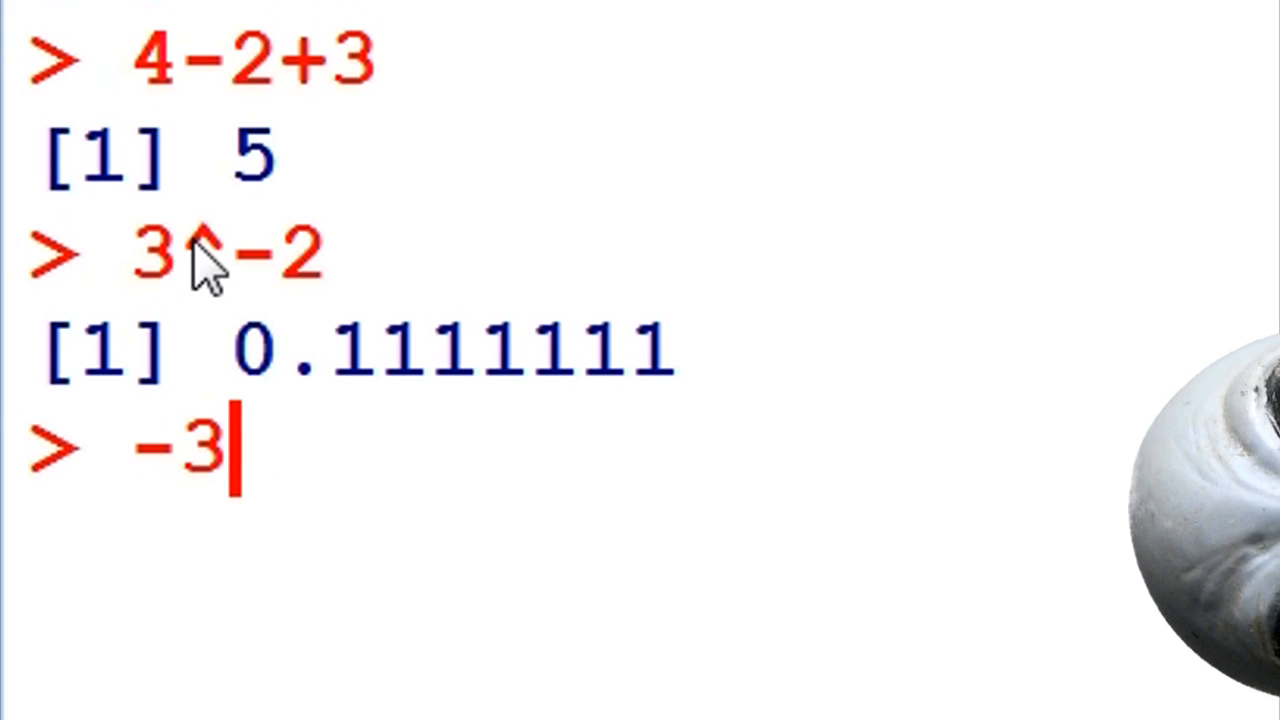
text(+)
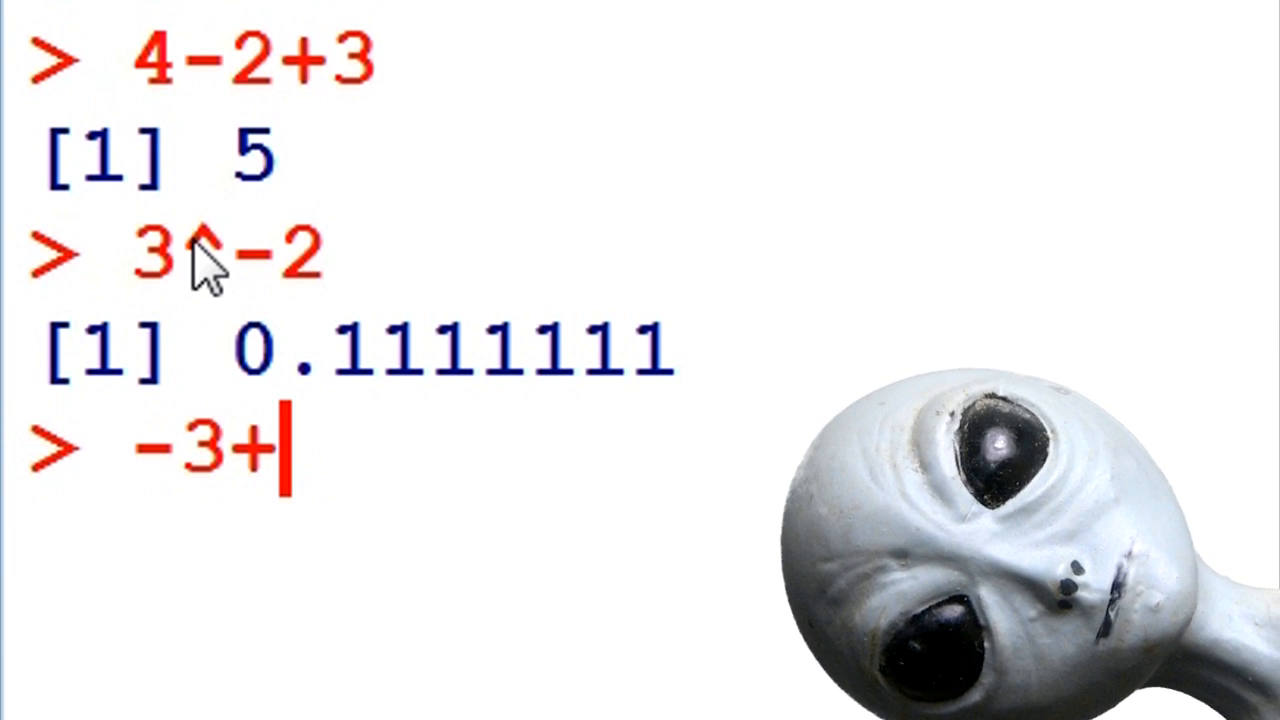
text(-2)
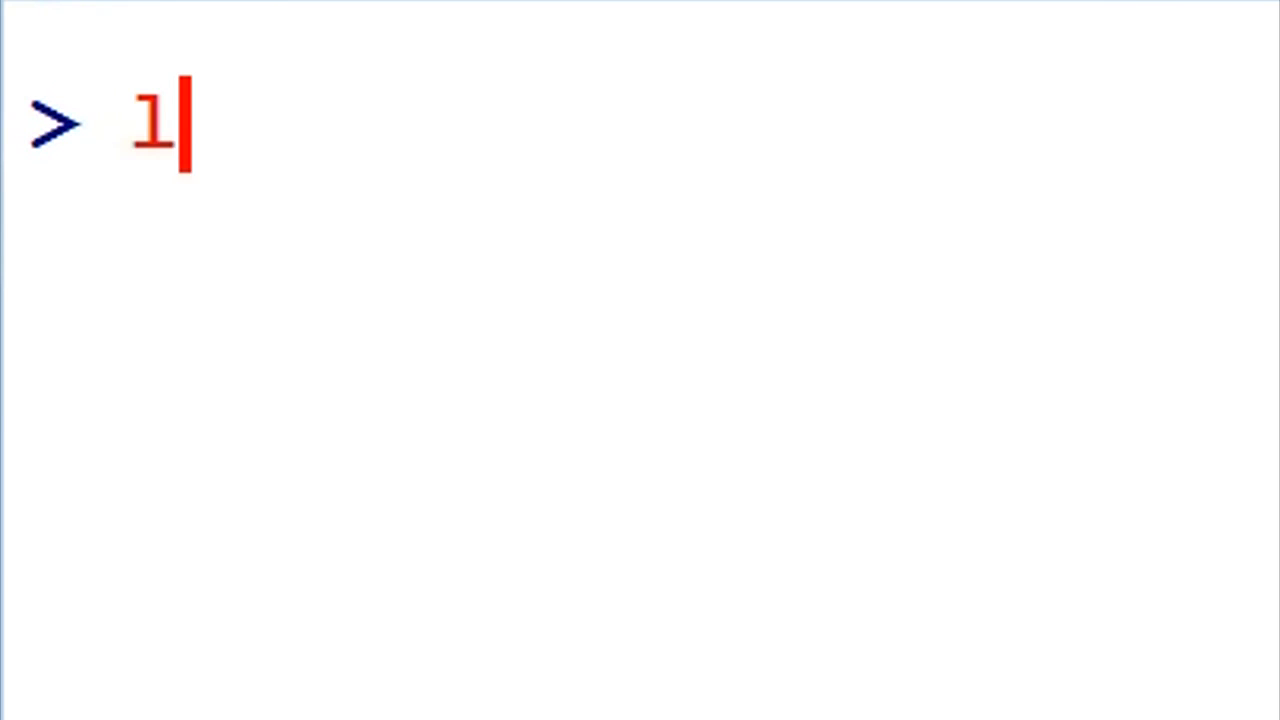
Step: Compute log(100) as 4.60517 and log(100, base=10) as 2
text(og)
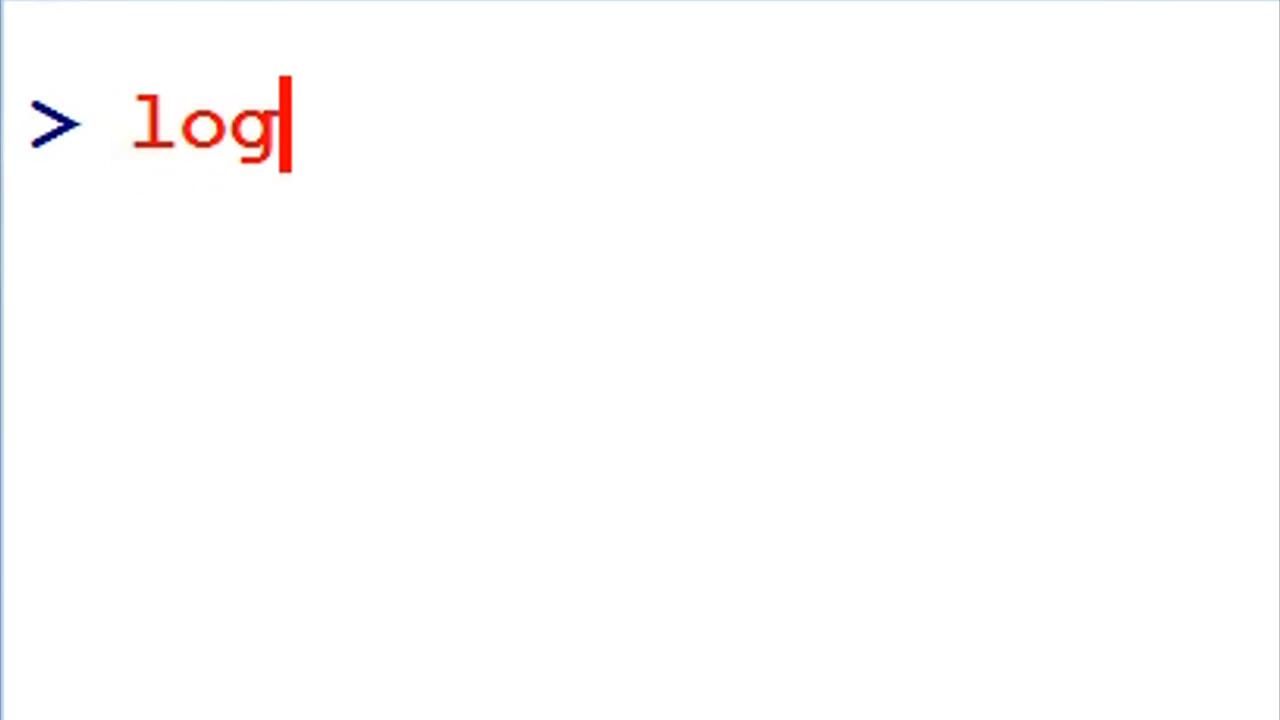
text((1)
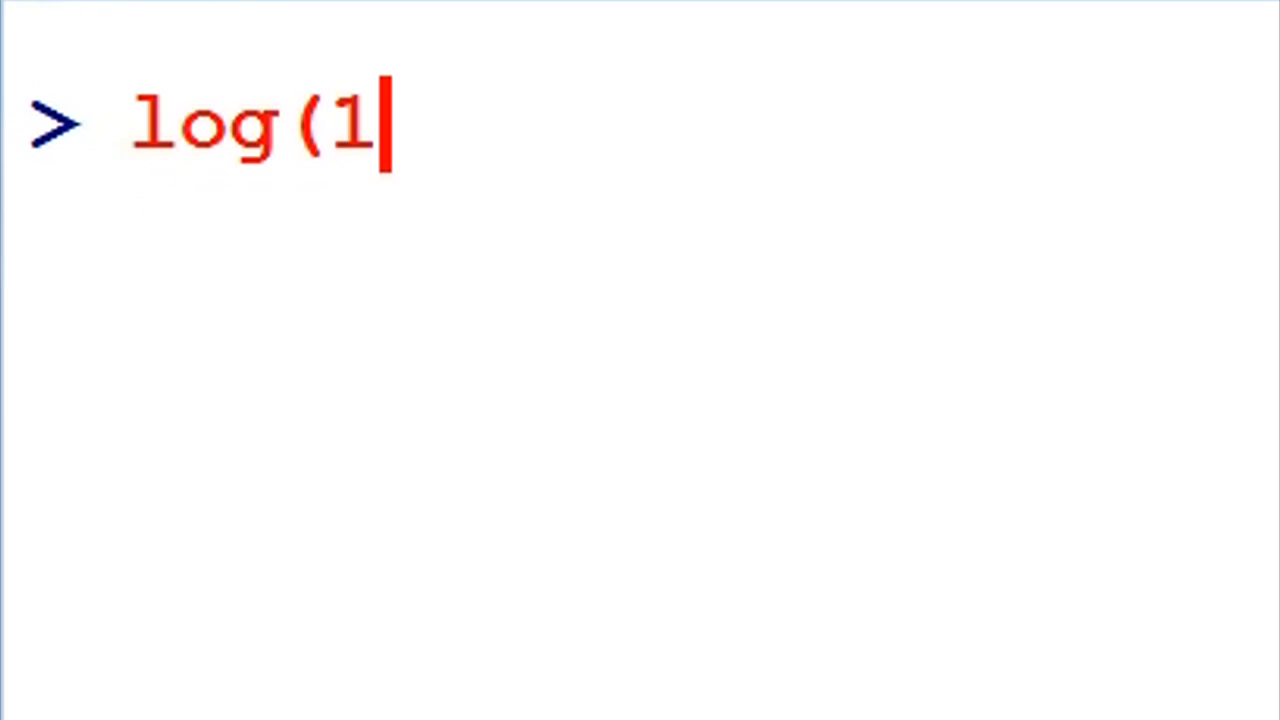
text(00))
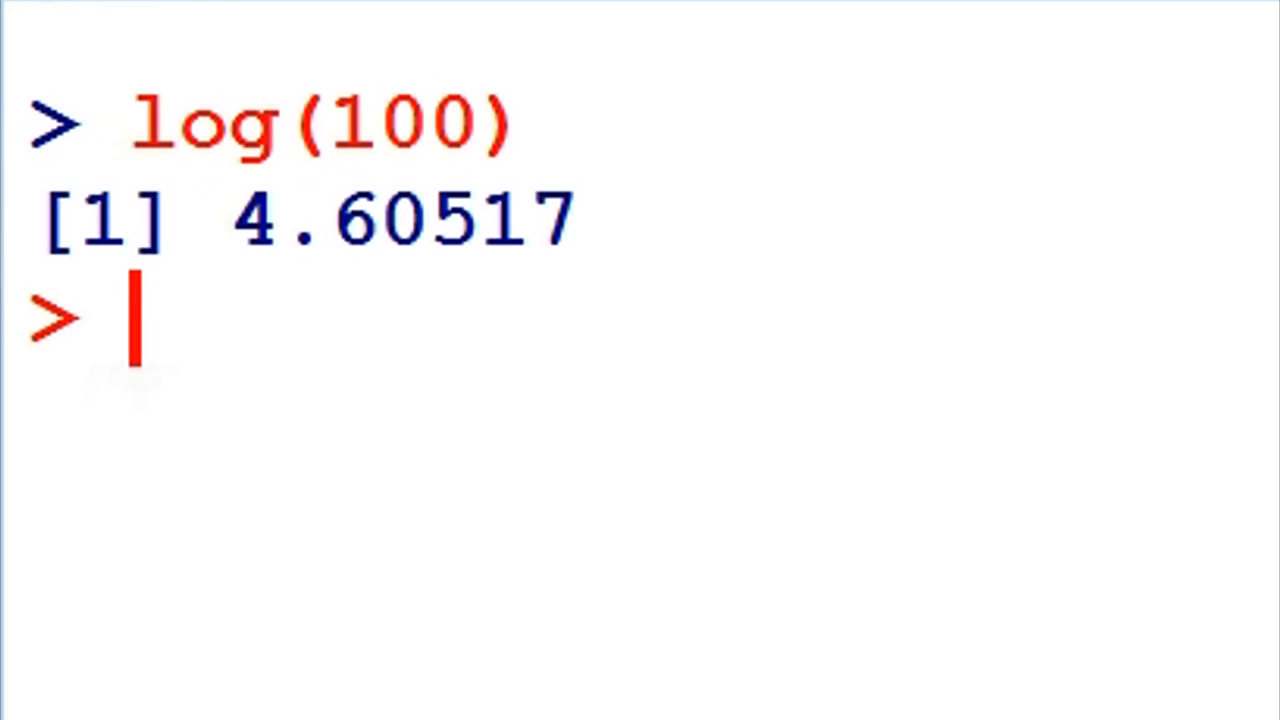
text(log)
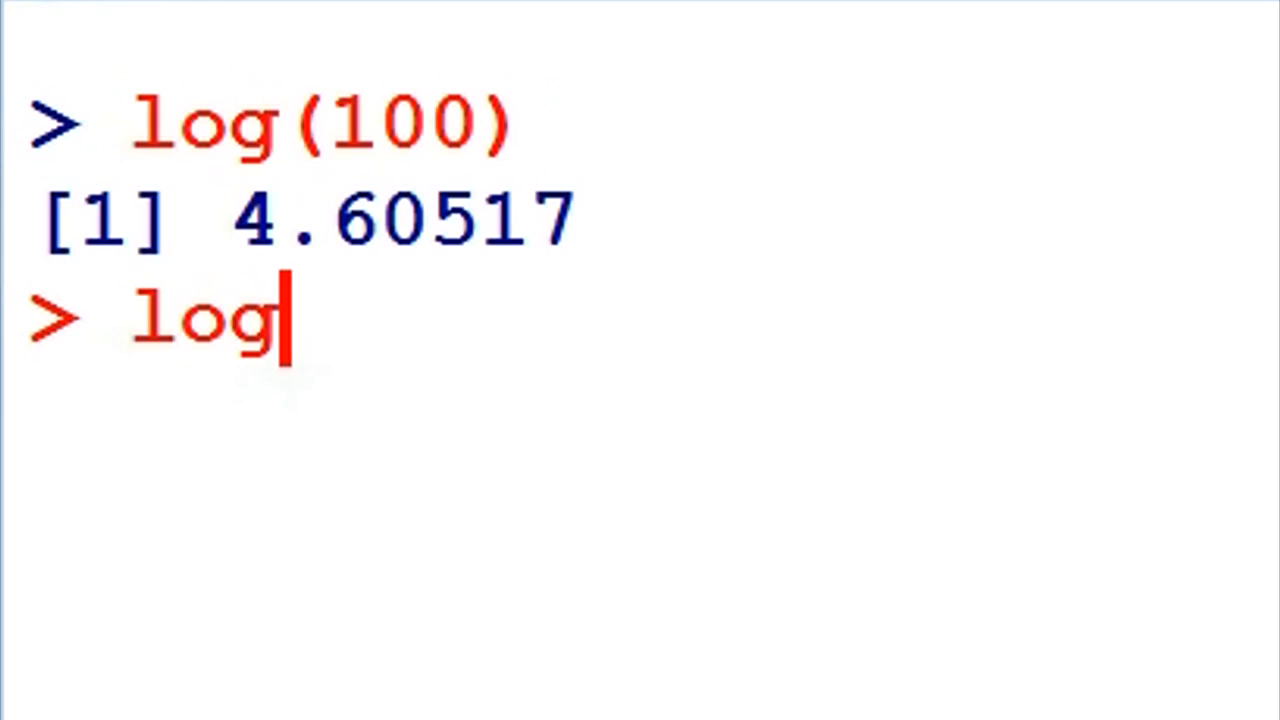
text((100)
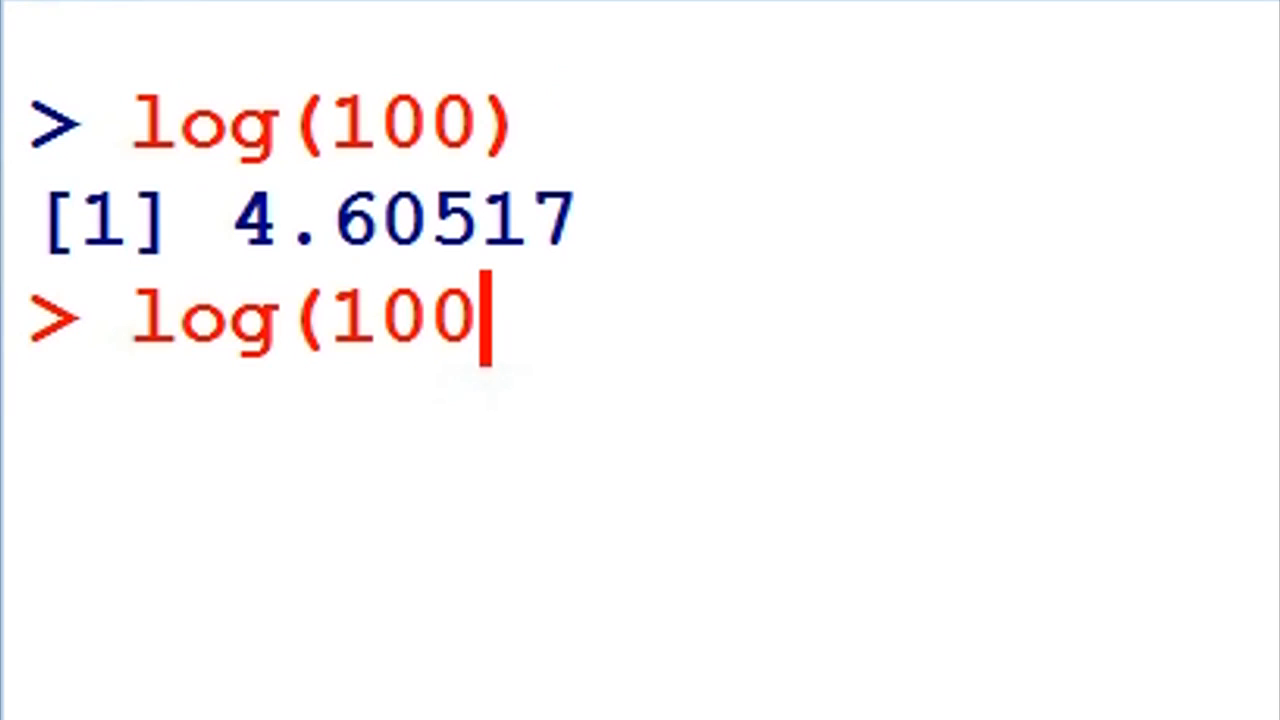
text(,base)
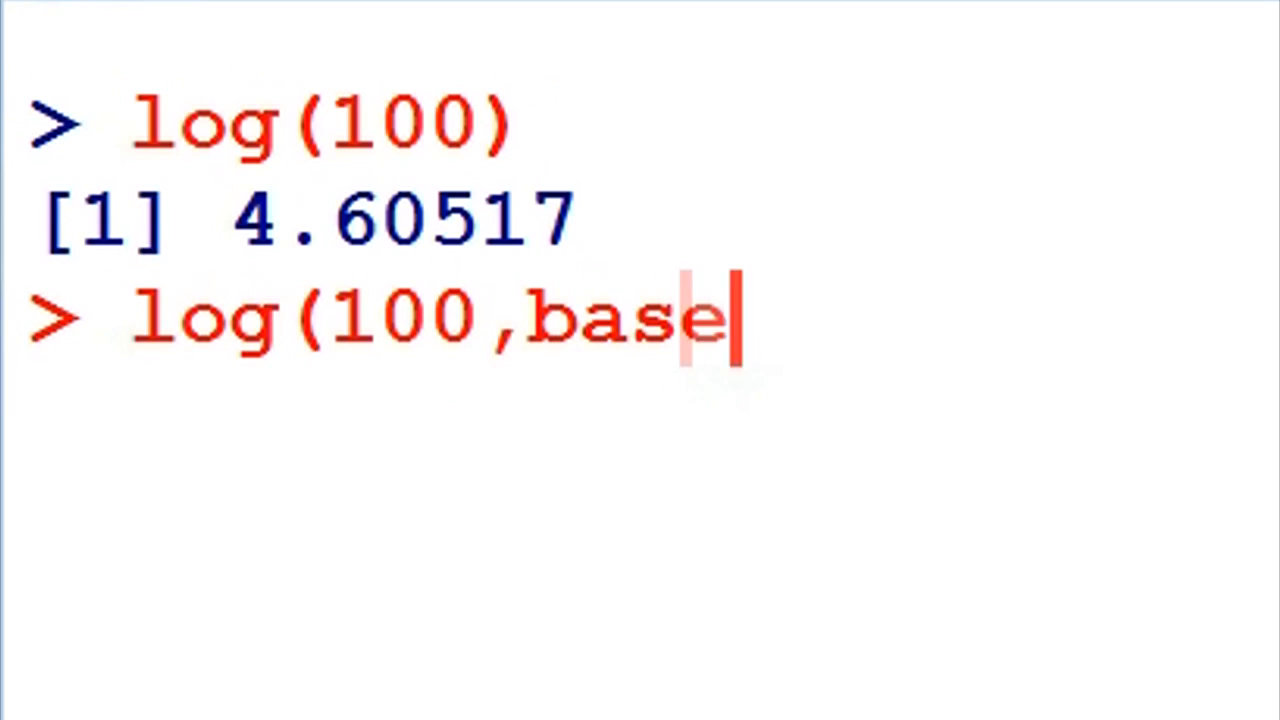
text(=10))
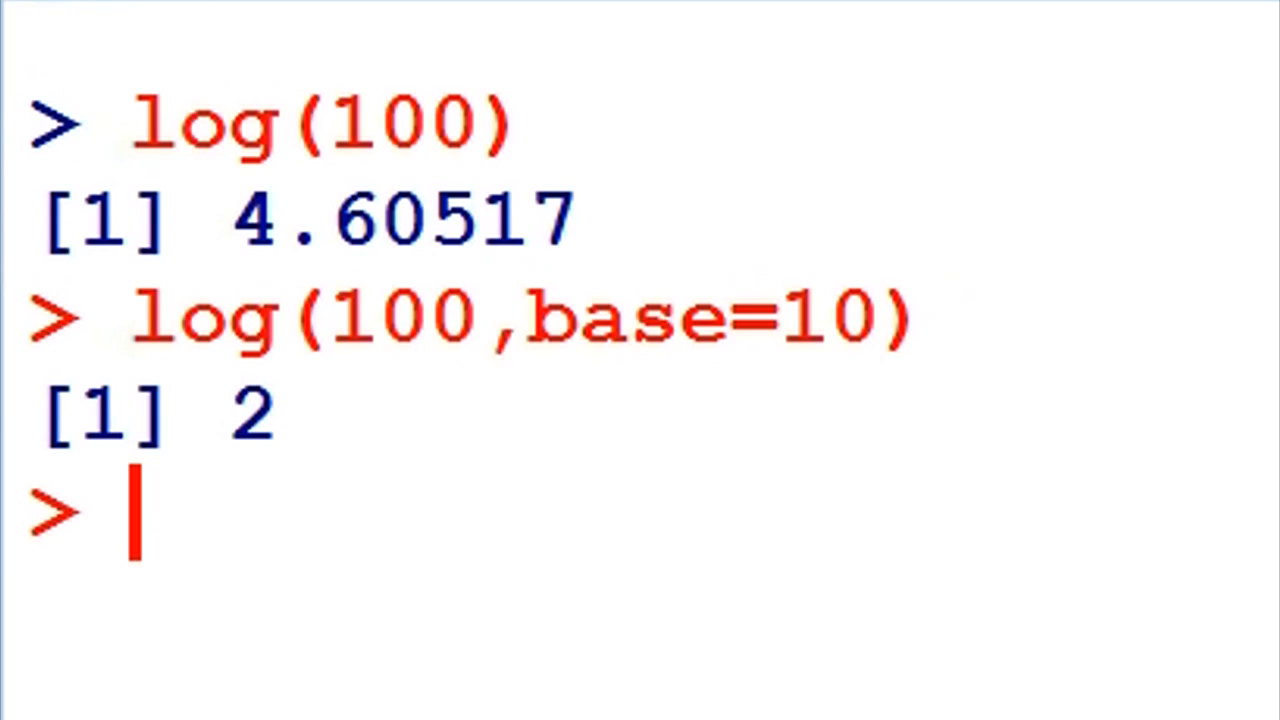
Step: Run log(100, b=10) using the shortened base argument name
text(log)
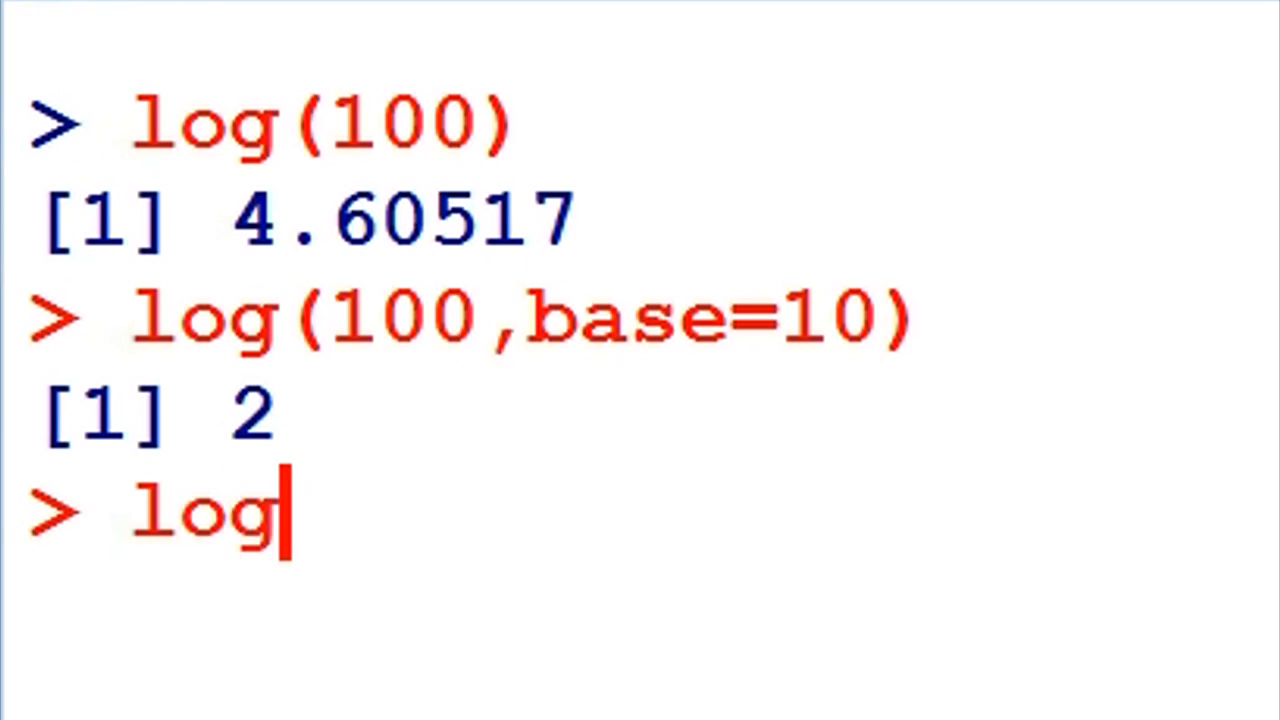
text((100)
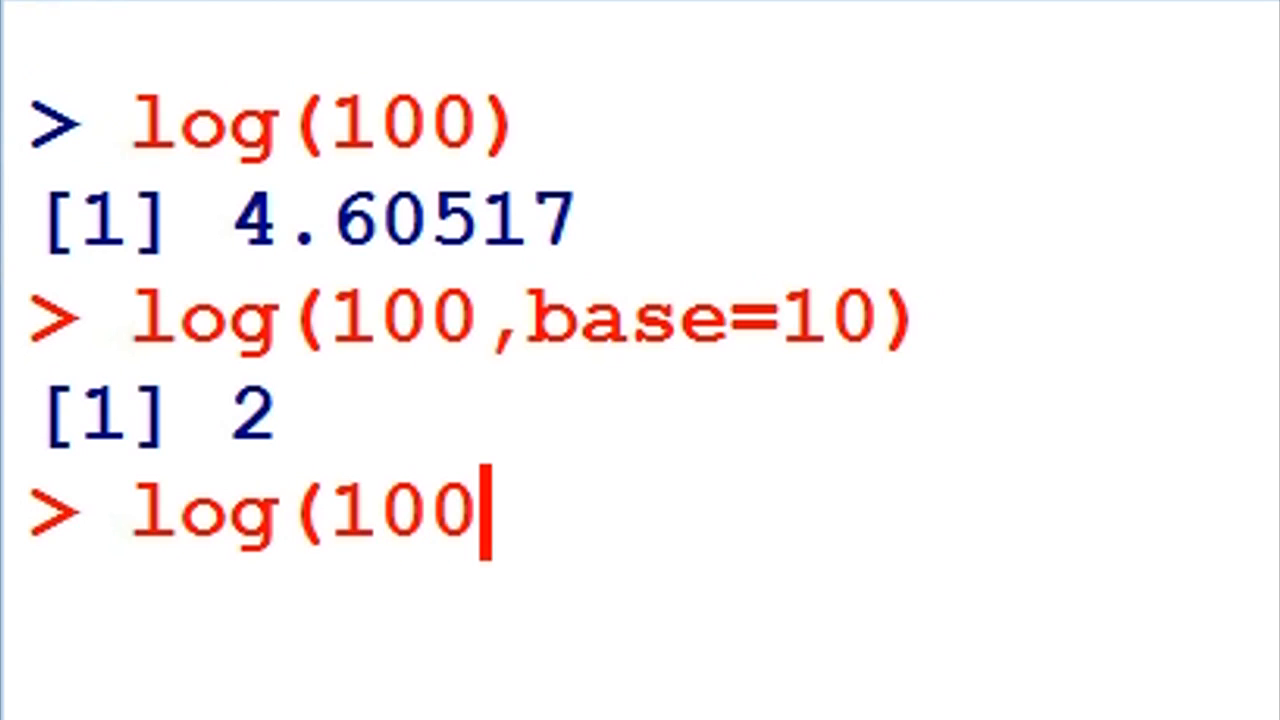
text(,)
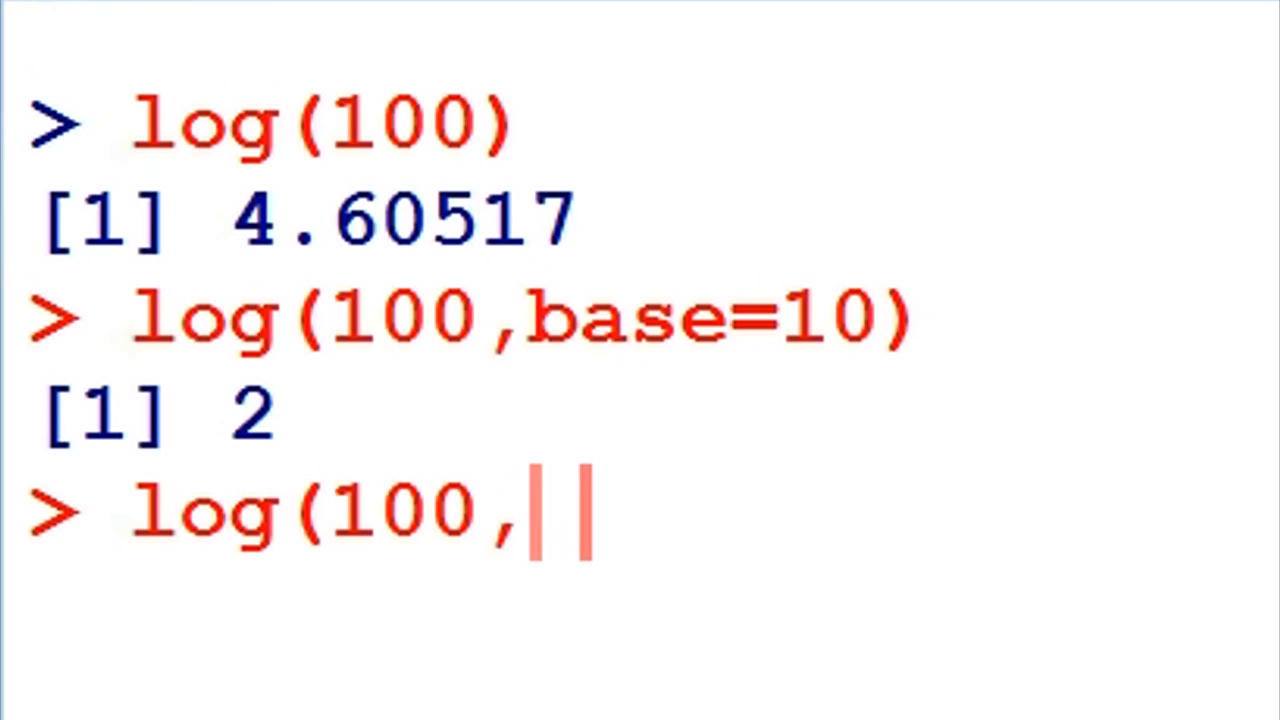
text(b)
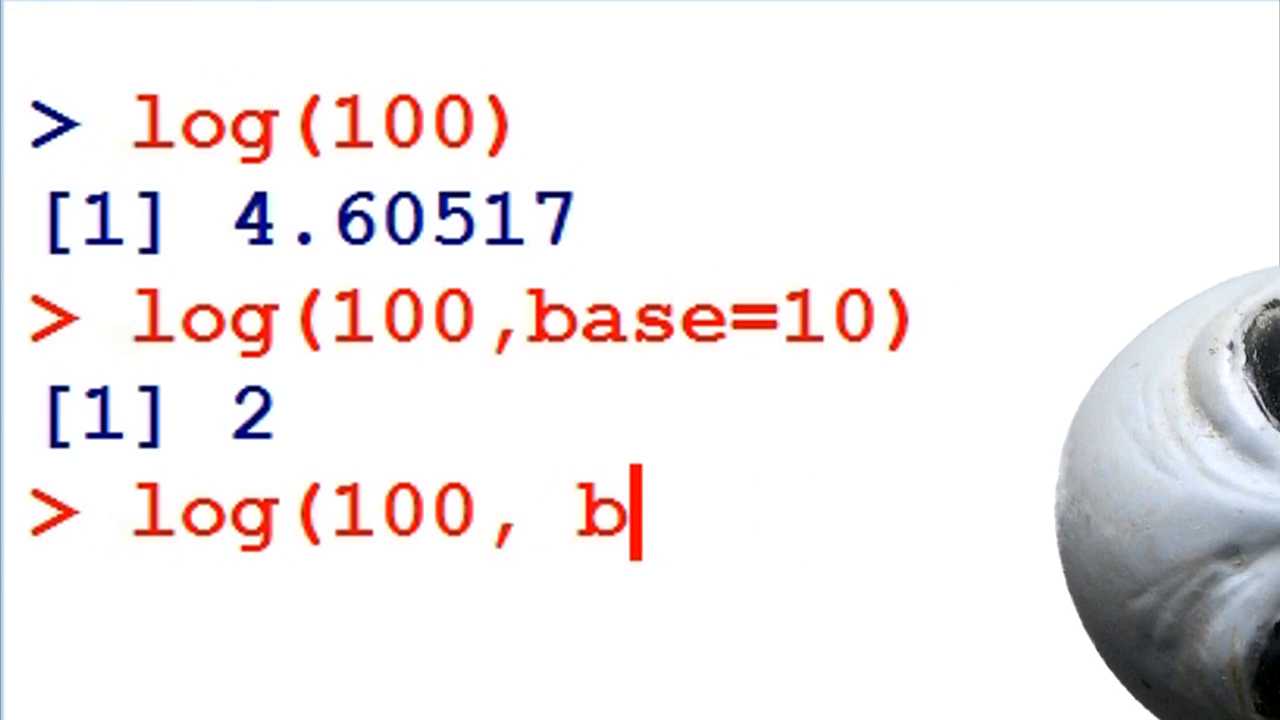
key(Return)
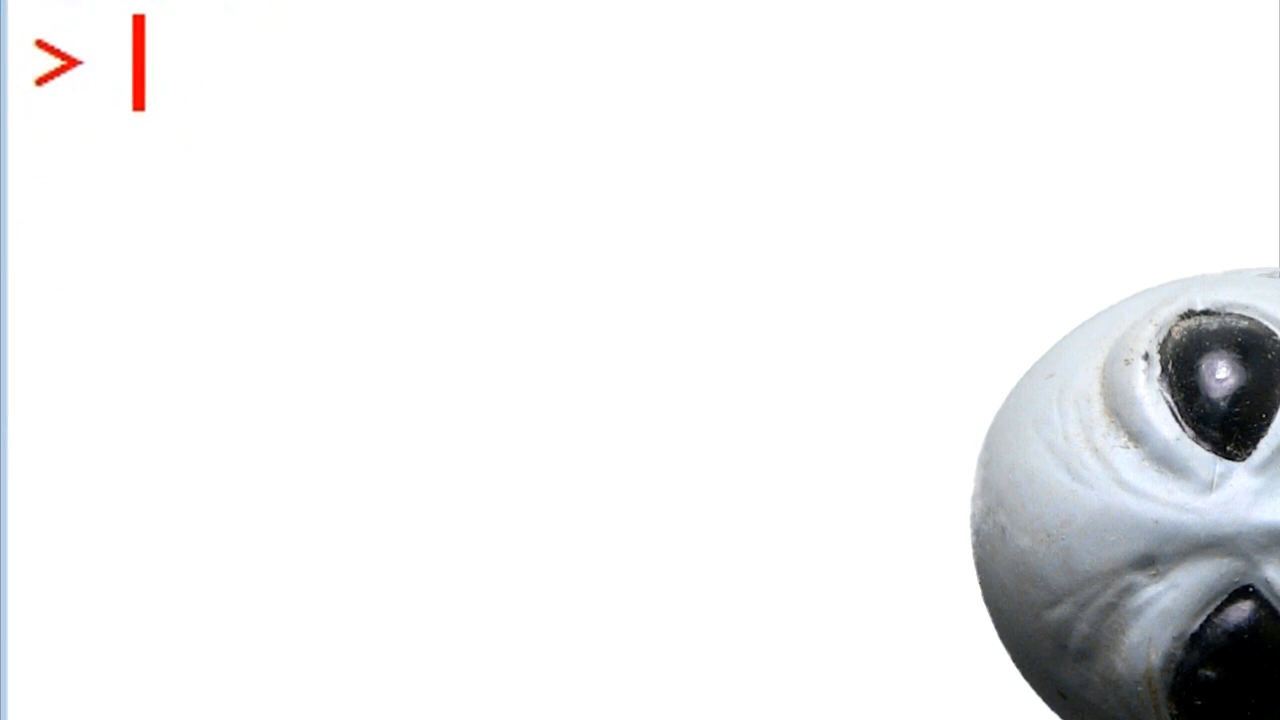
Step: List log's arguments with args(log), then open its help page with ?log
text(arg)
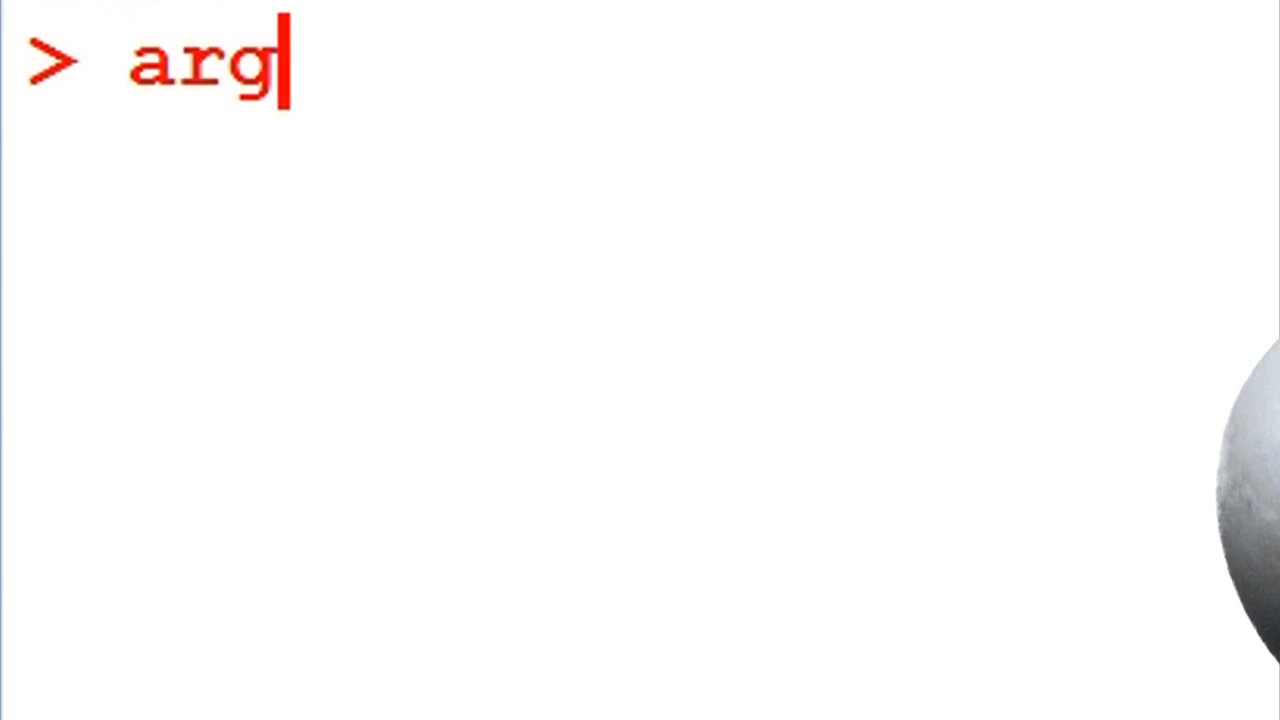
text(s()
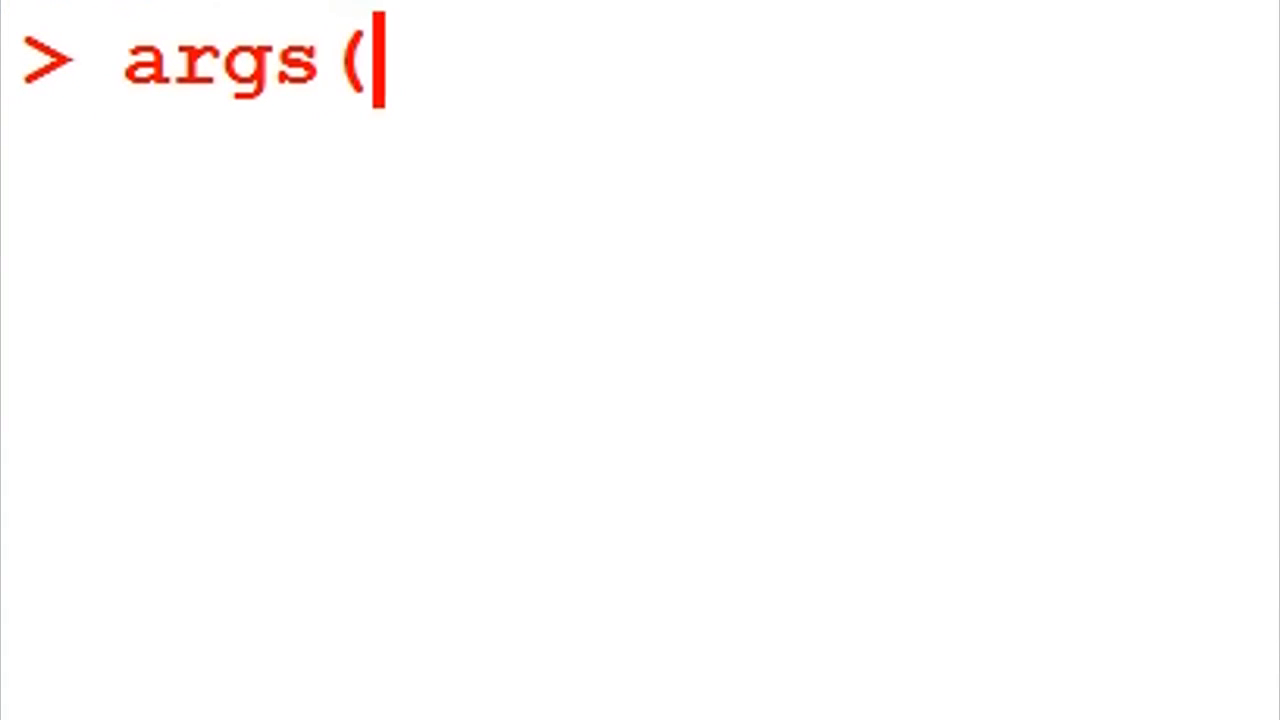
text(log))
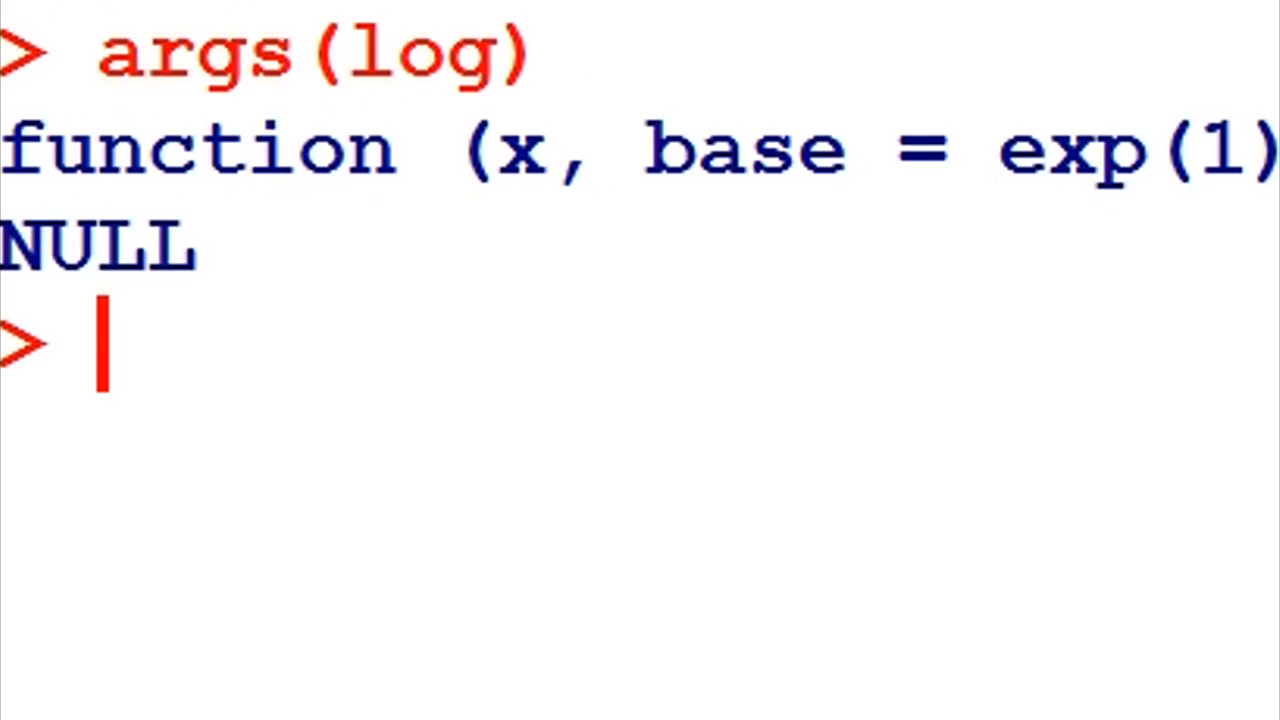
text(?log)
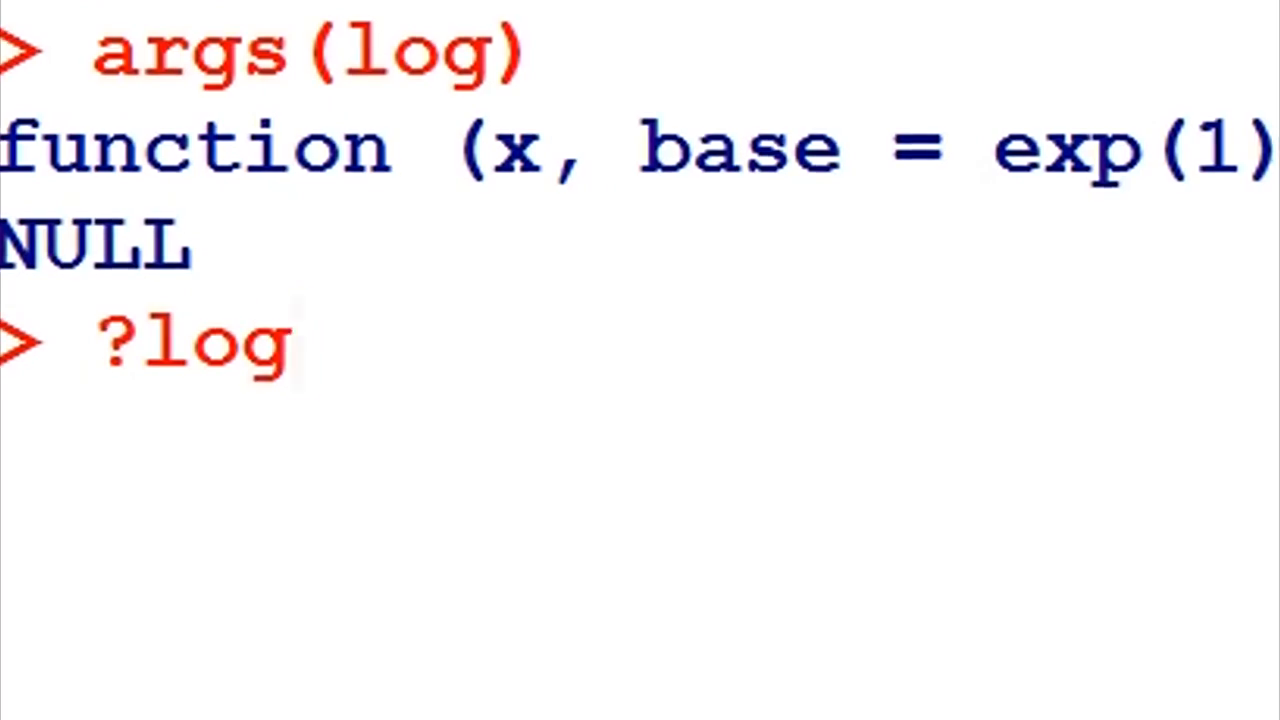
key(Return)
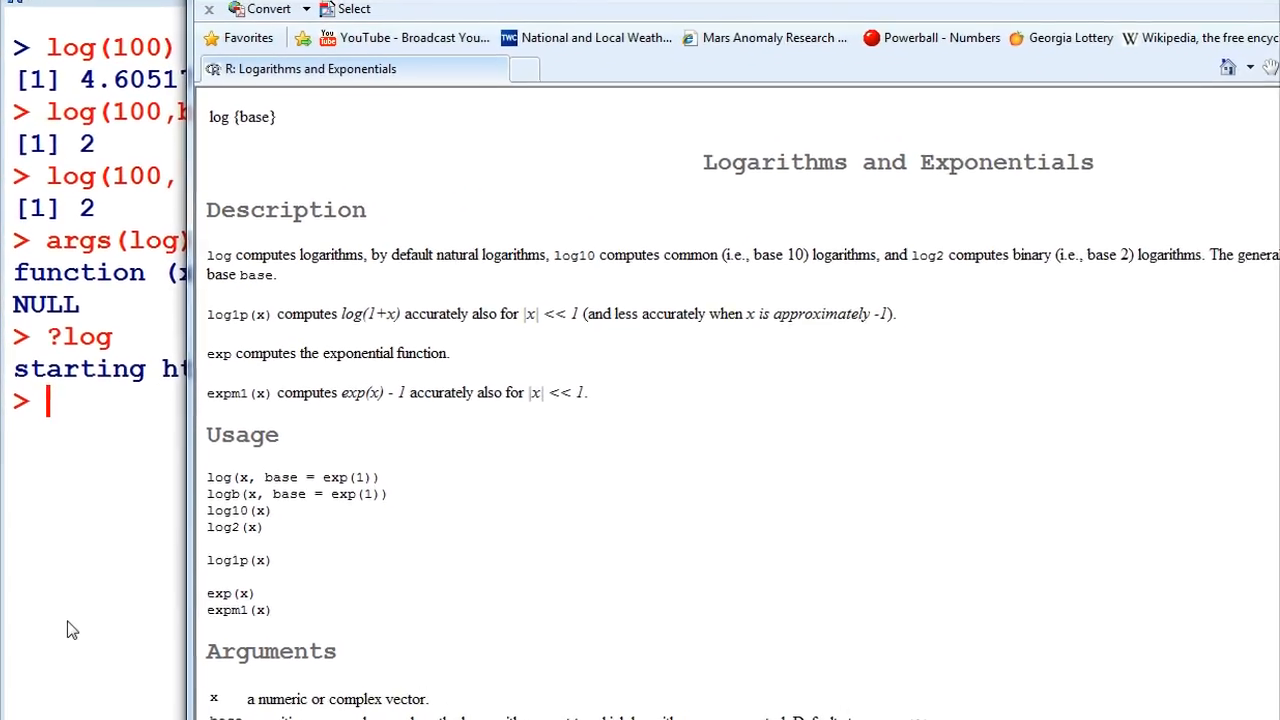
Step: Scroll through the Logarithms and Exponentials help page
scroll(down, 3)
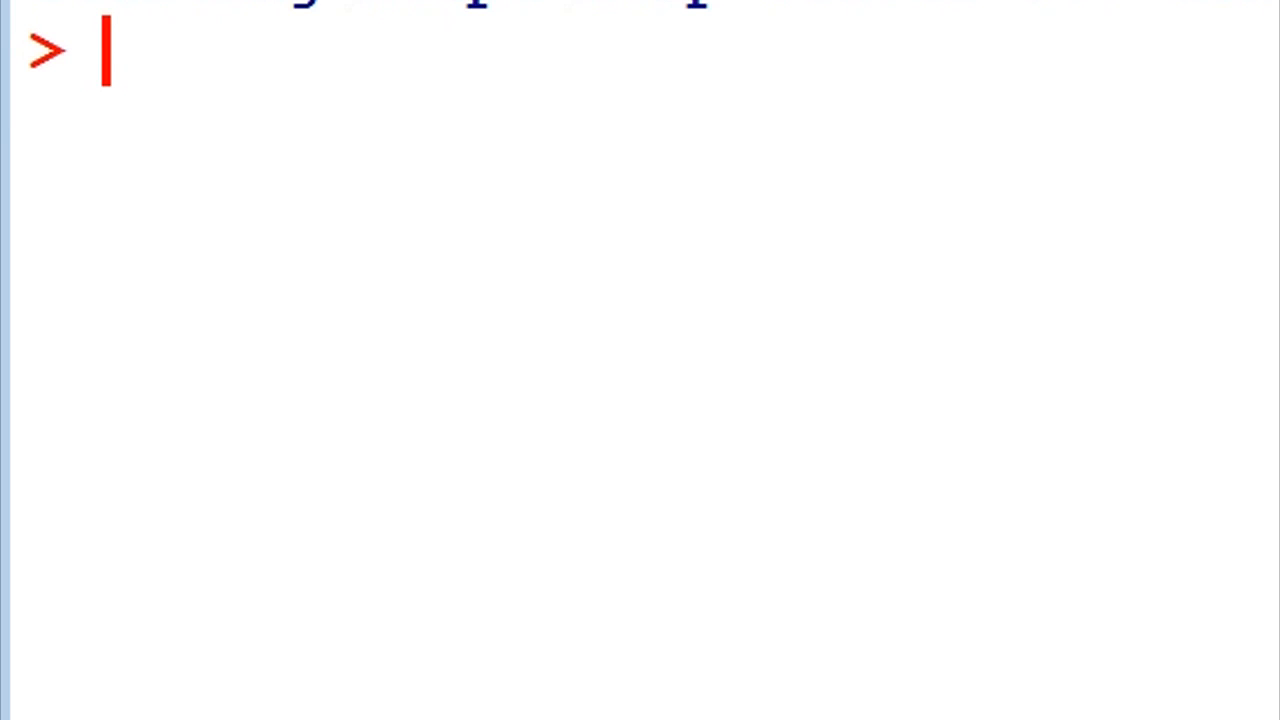
Step: Run example(log) to print the log1p/expm1 comparison tables, then begin help(log)
text(exampl)
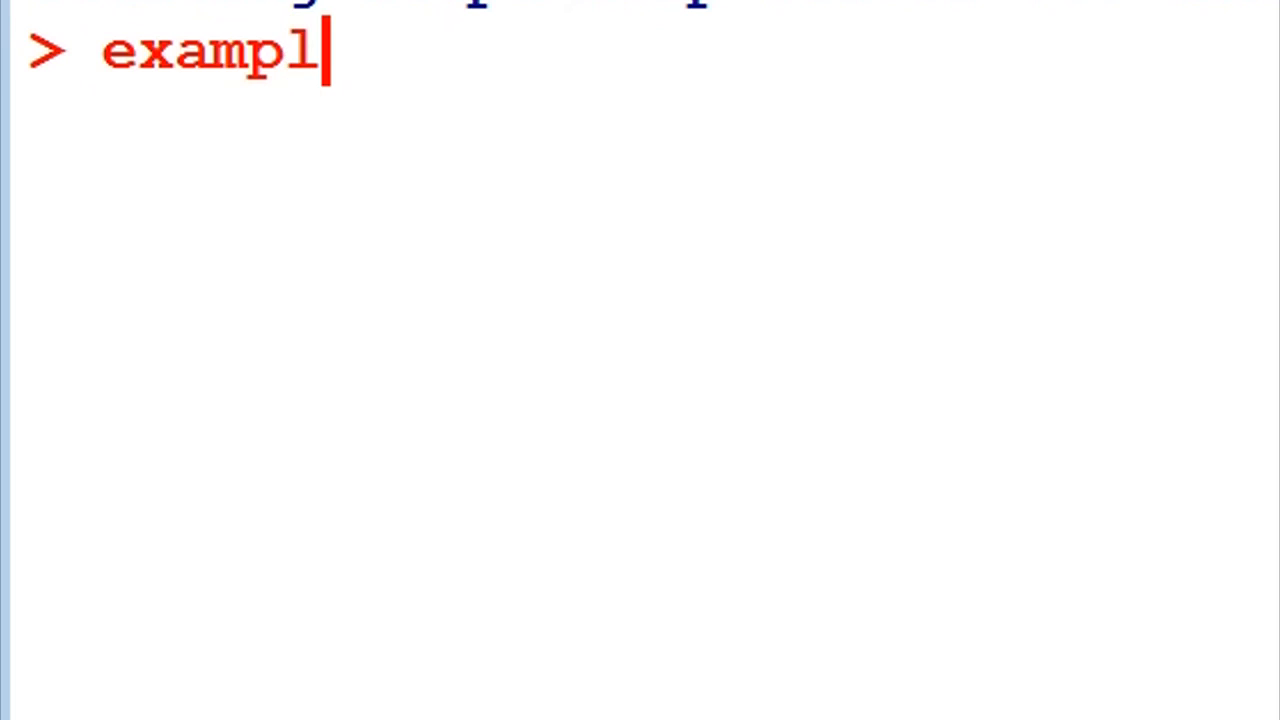
text(e()
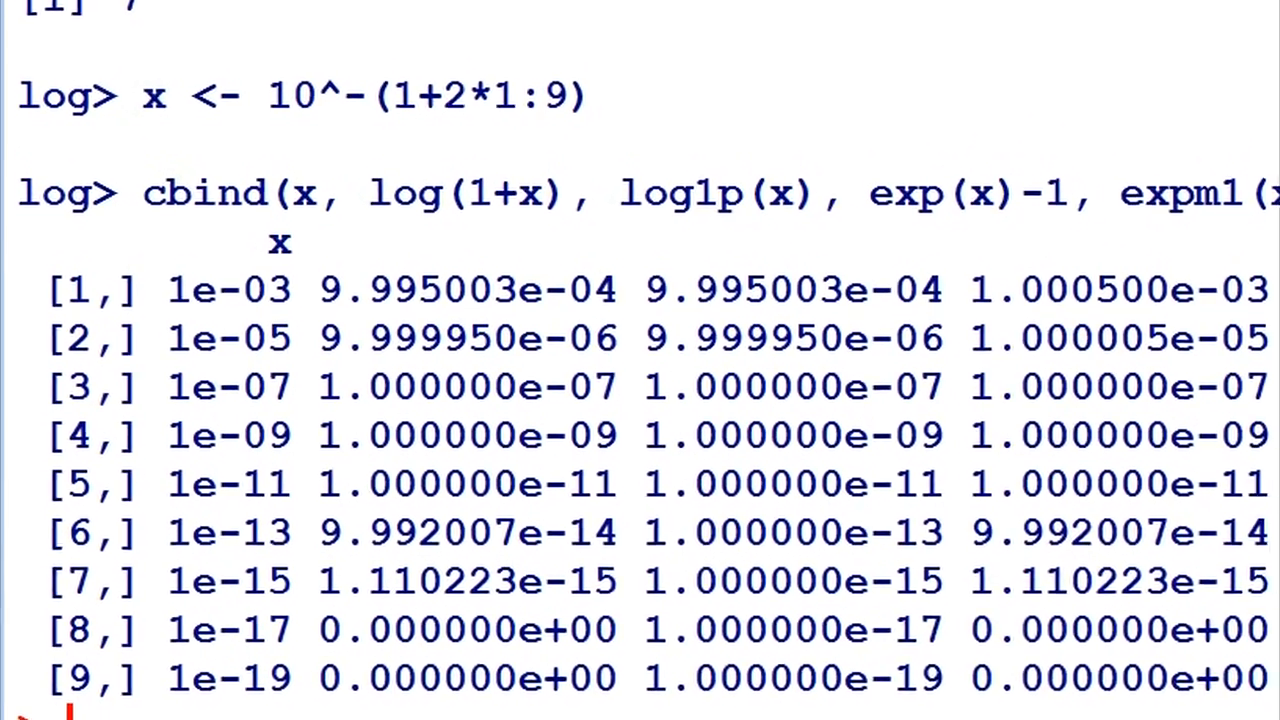
scroll(down, 3)
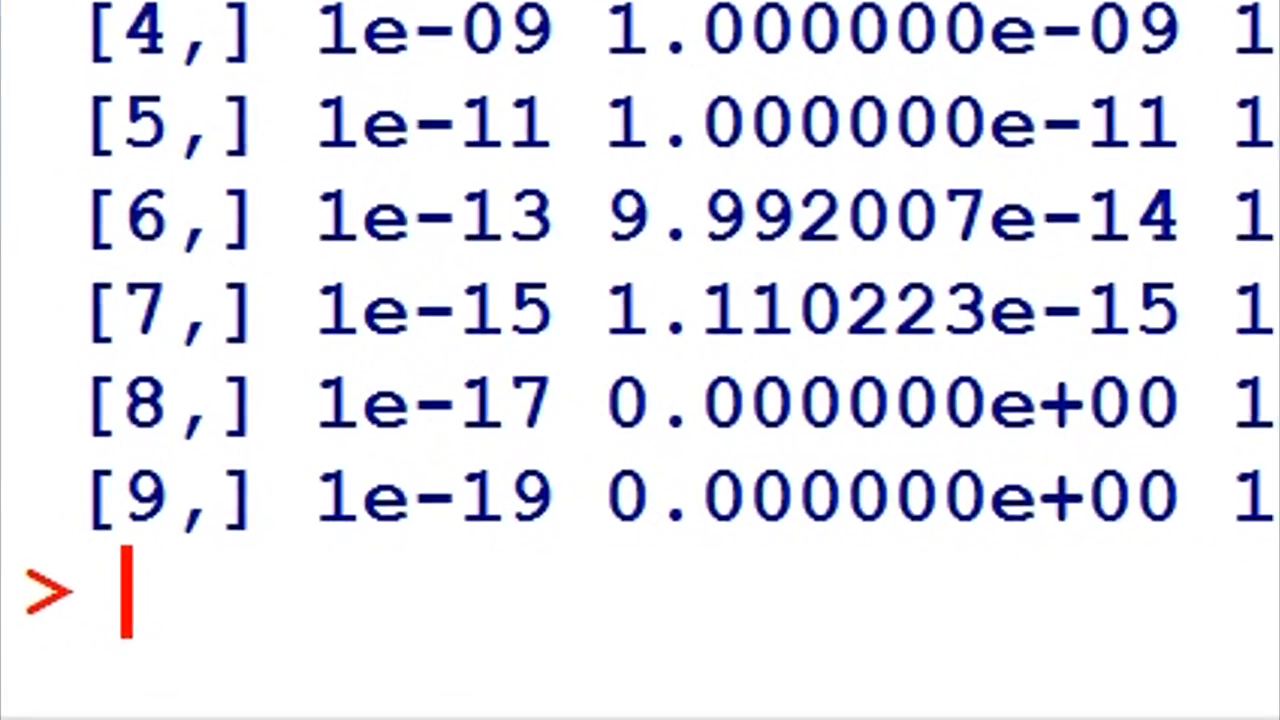
text(help)
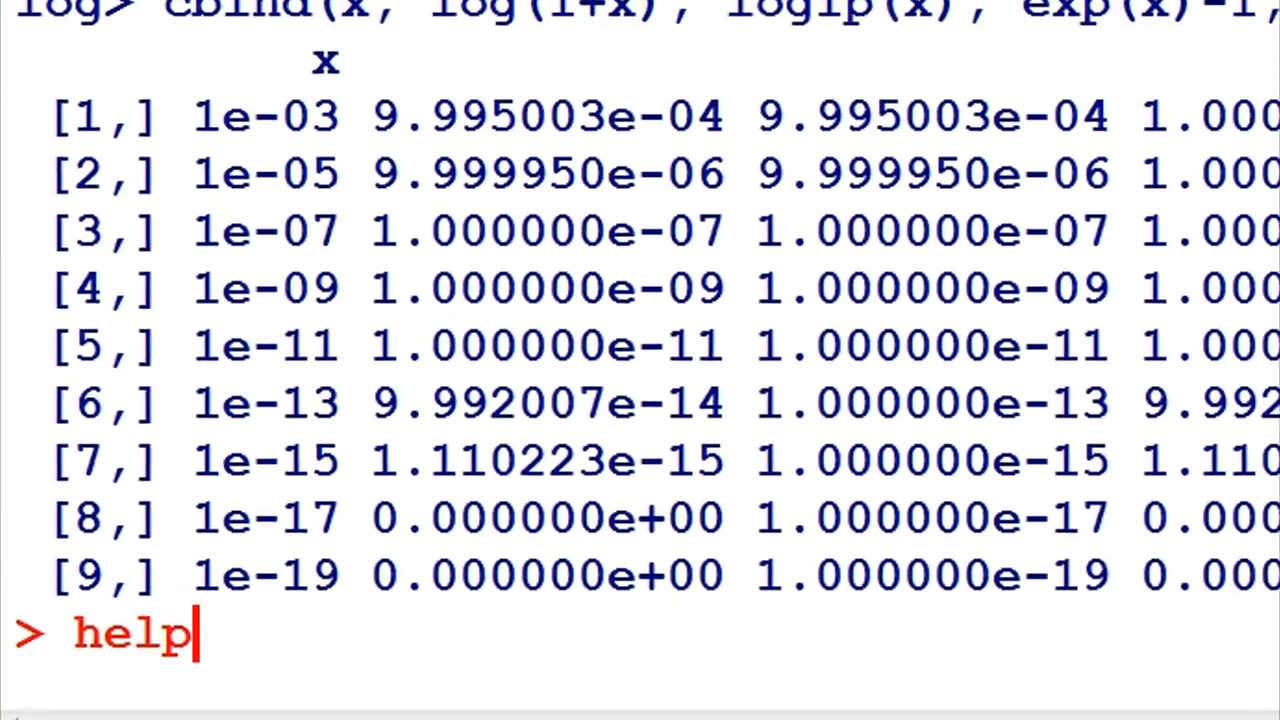
text((log)
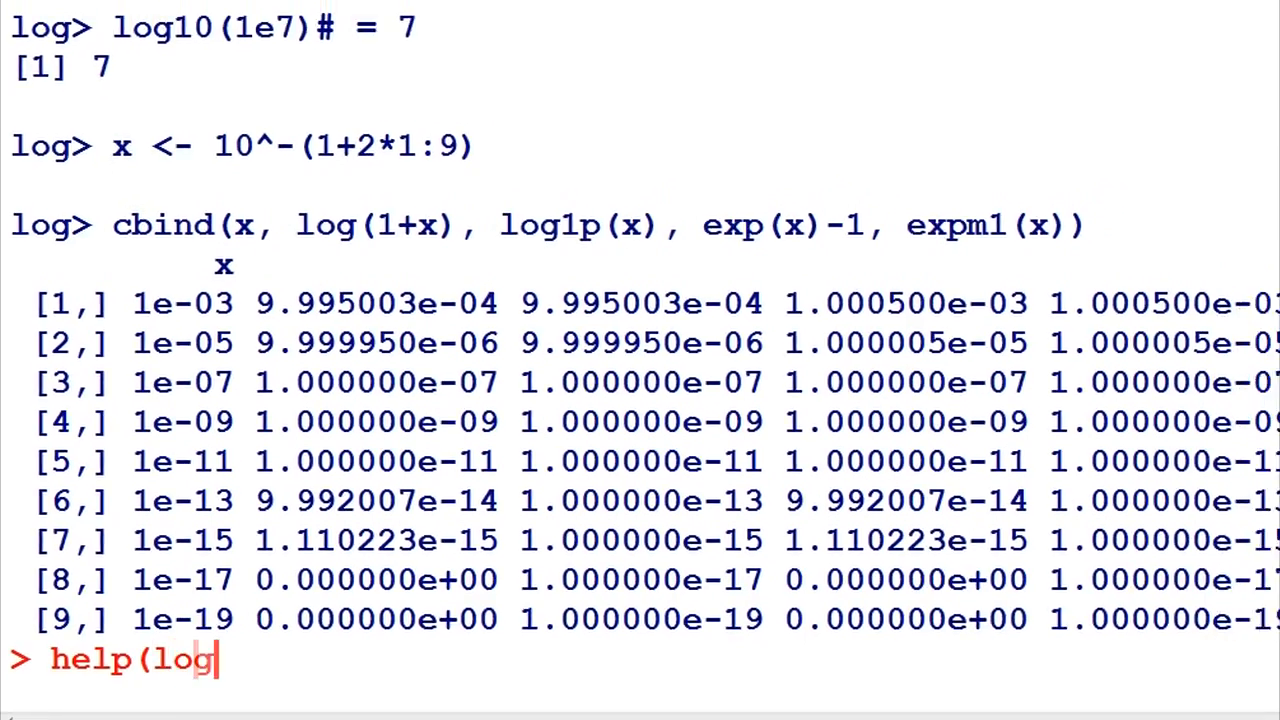